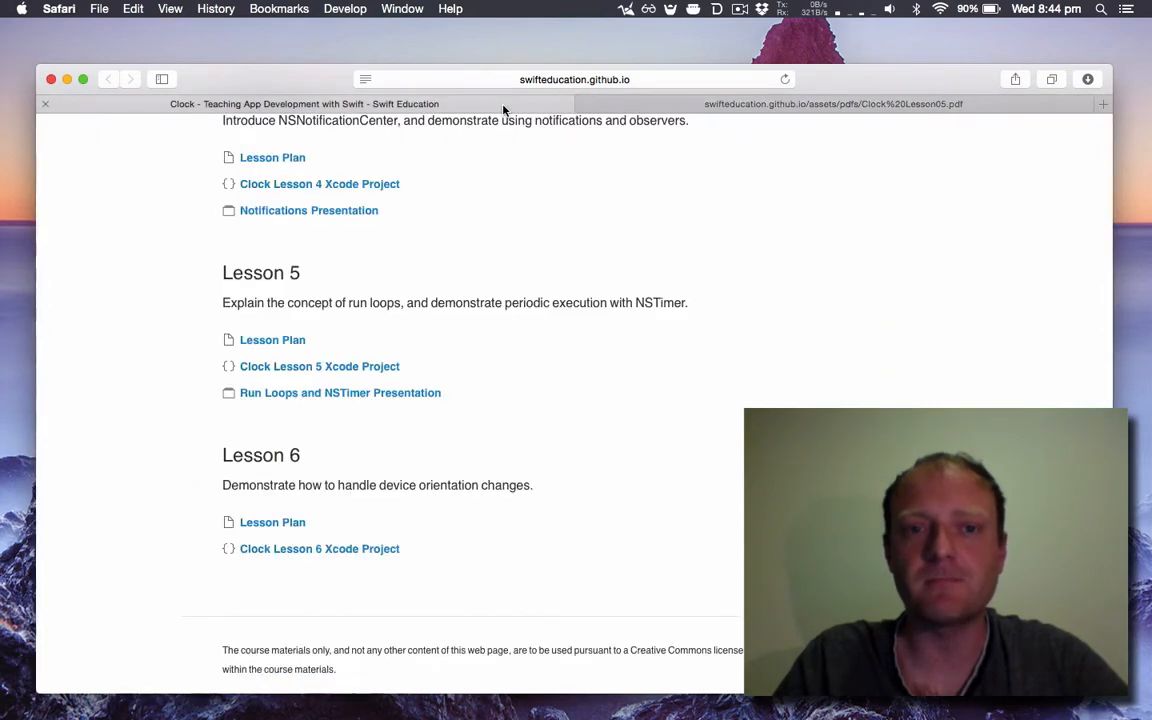
Scroll through the RunLoopsAndNSTimer slides from 'Apps Wait a Lot' to 'Interface Responsiveness'.
scroll(up, 3)
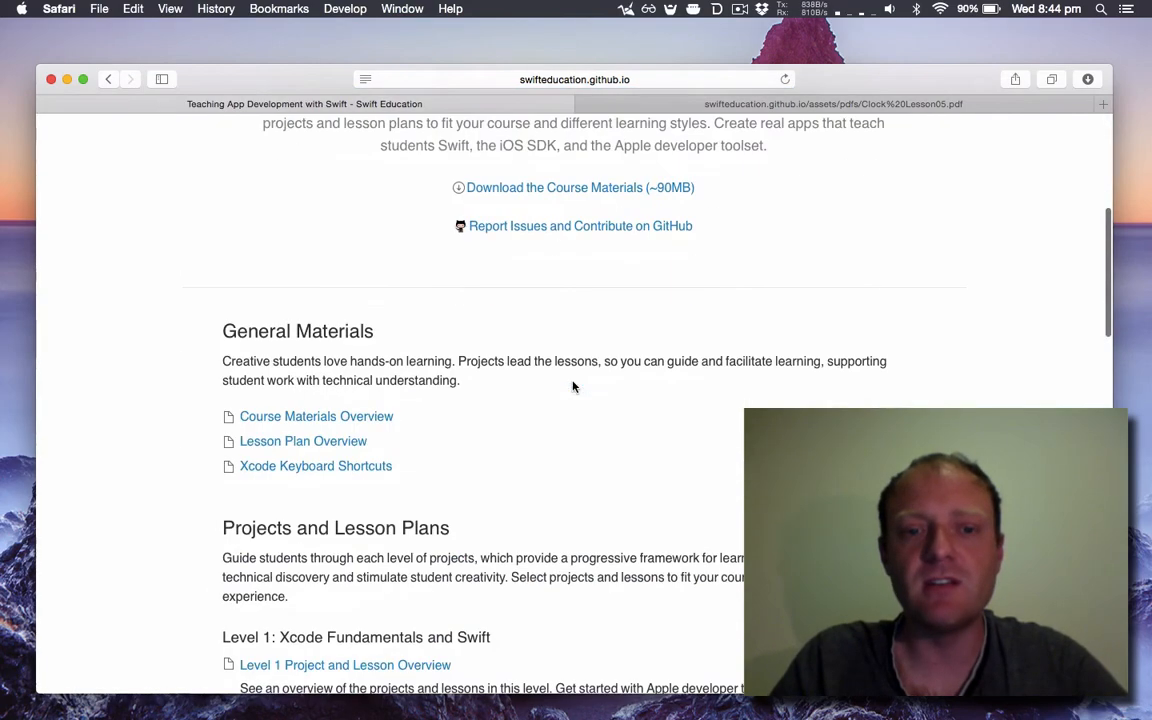
scroll(down, 3)
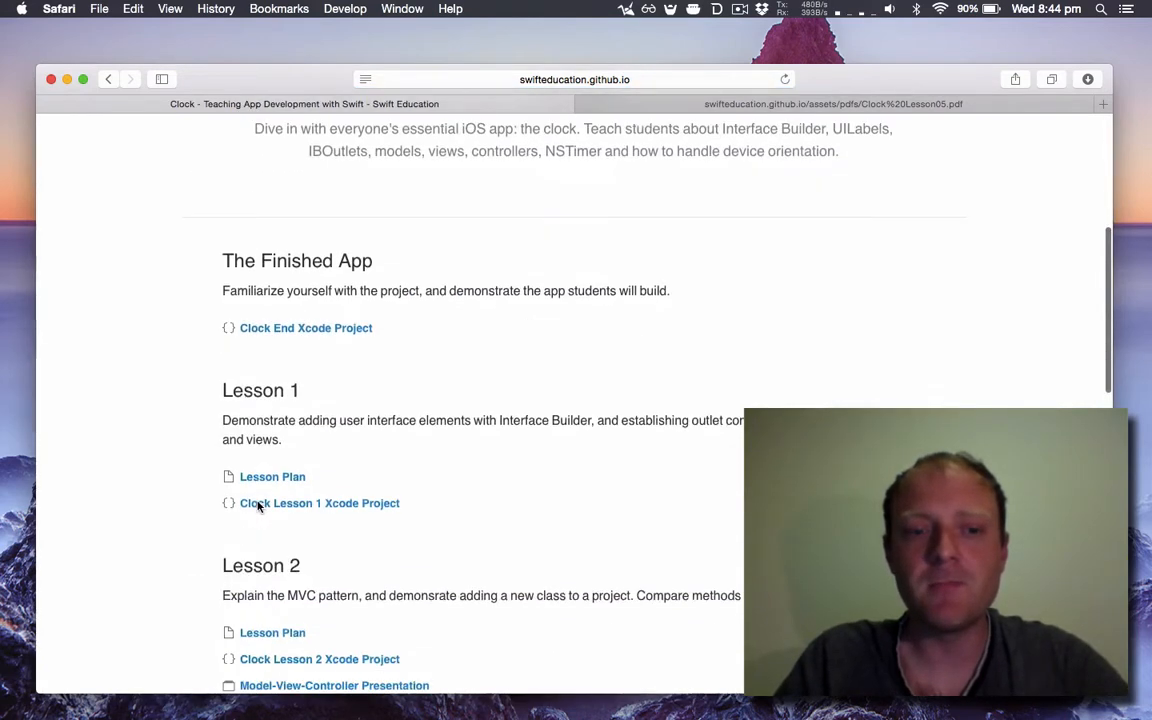
scroll(down, 3)
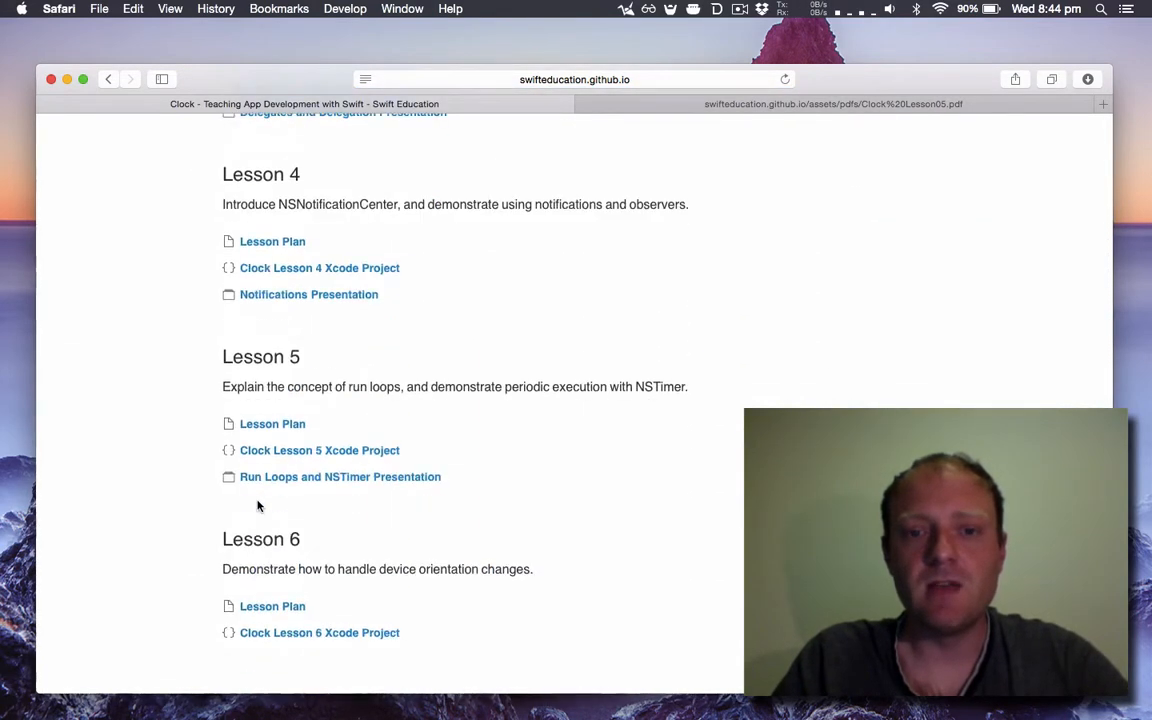
mouse_move(272, 424)
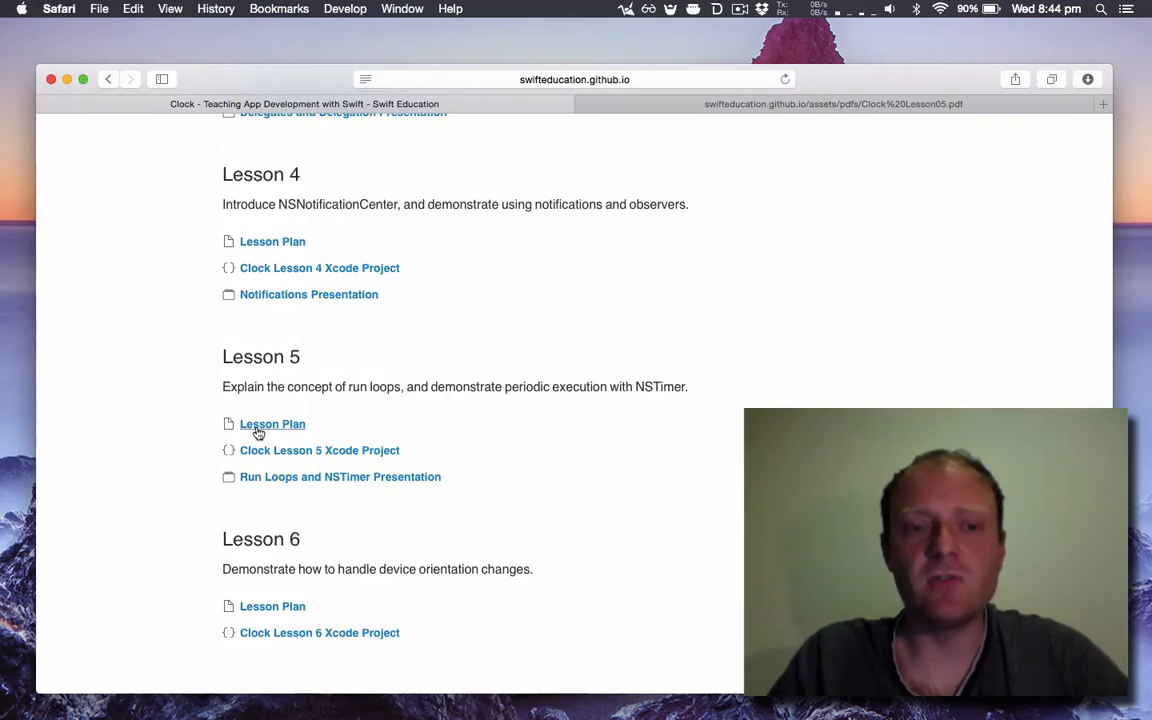
mouse_move(308, 450)
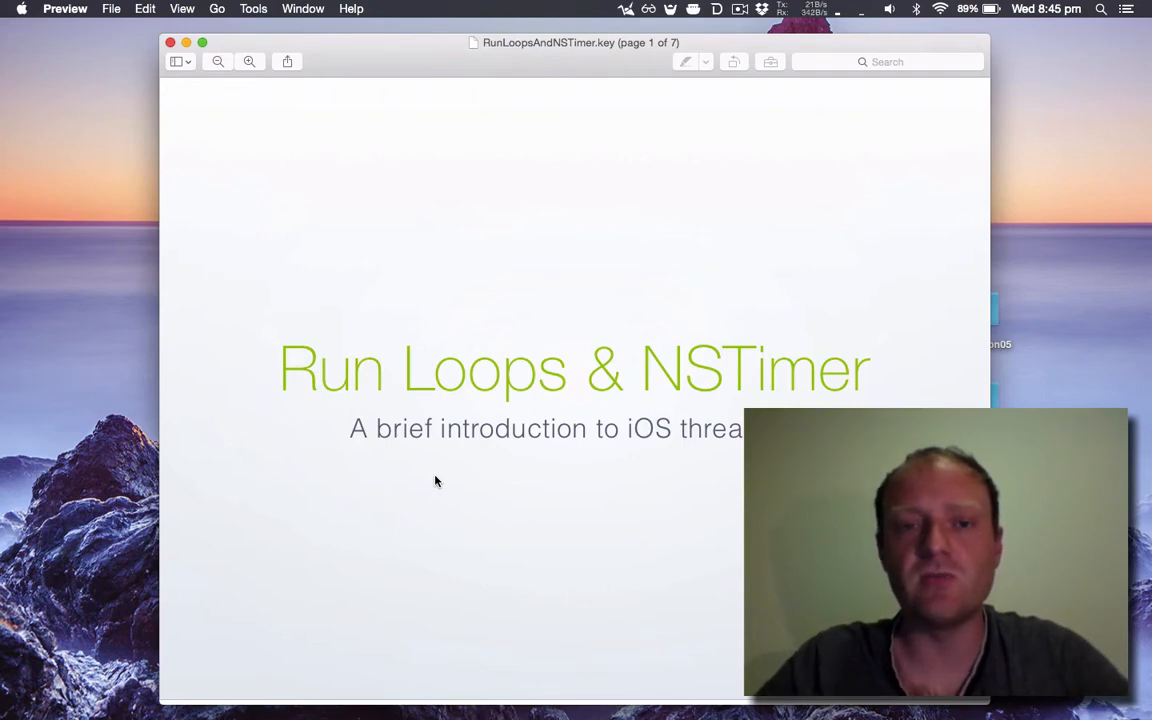
scroll(down, 3)
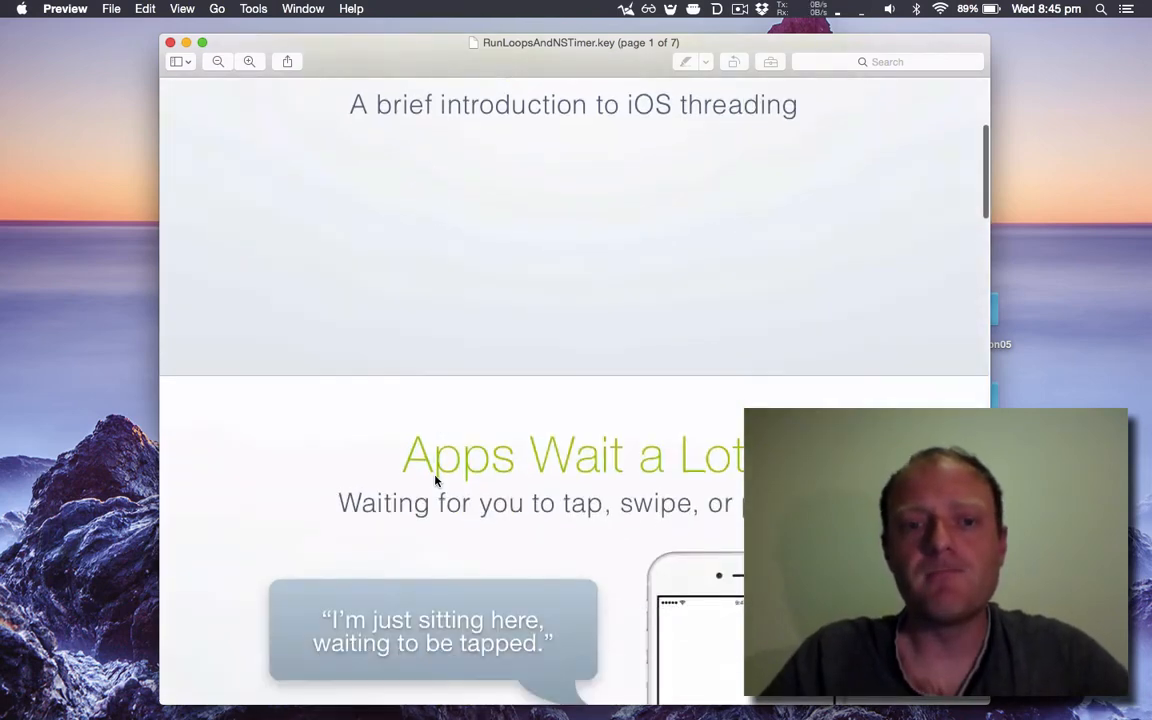
scroll(down, 3)
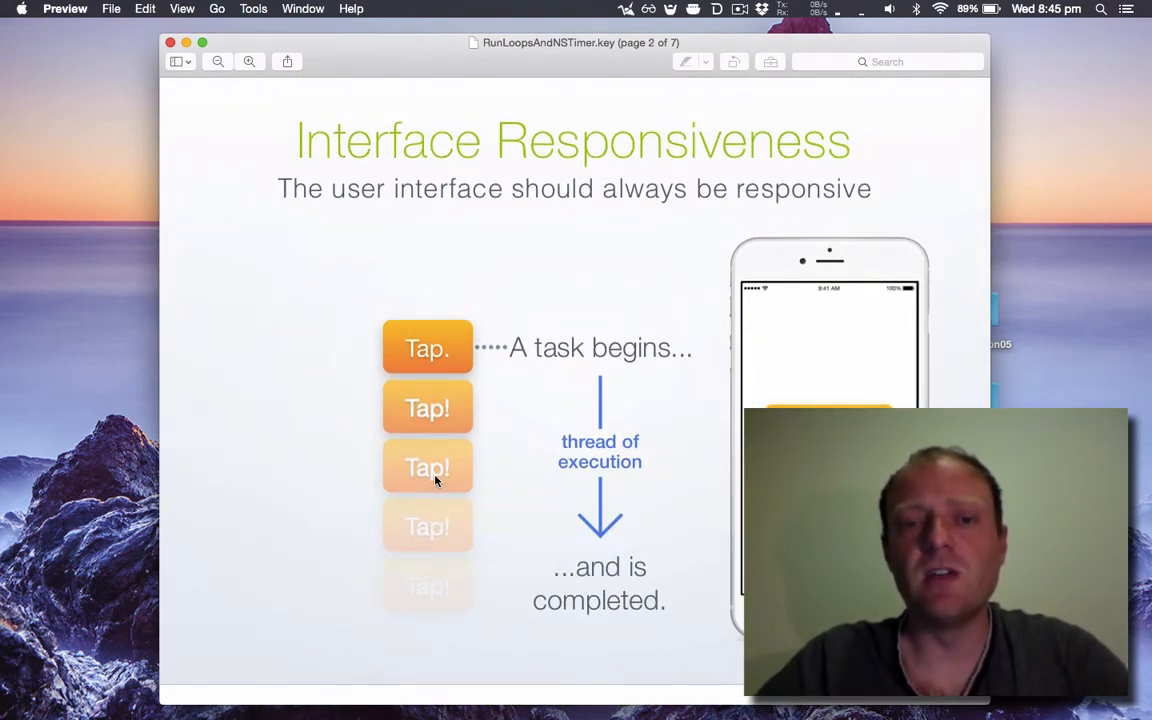
mouse_move(612, 370)
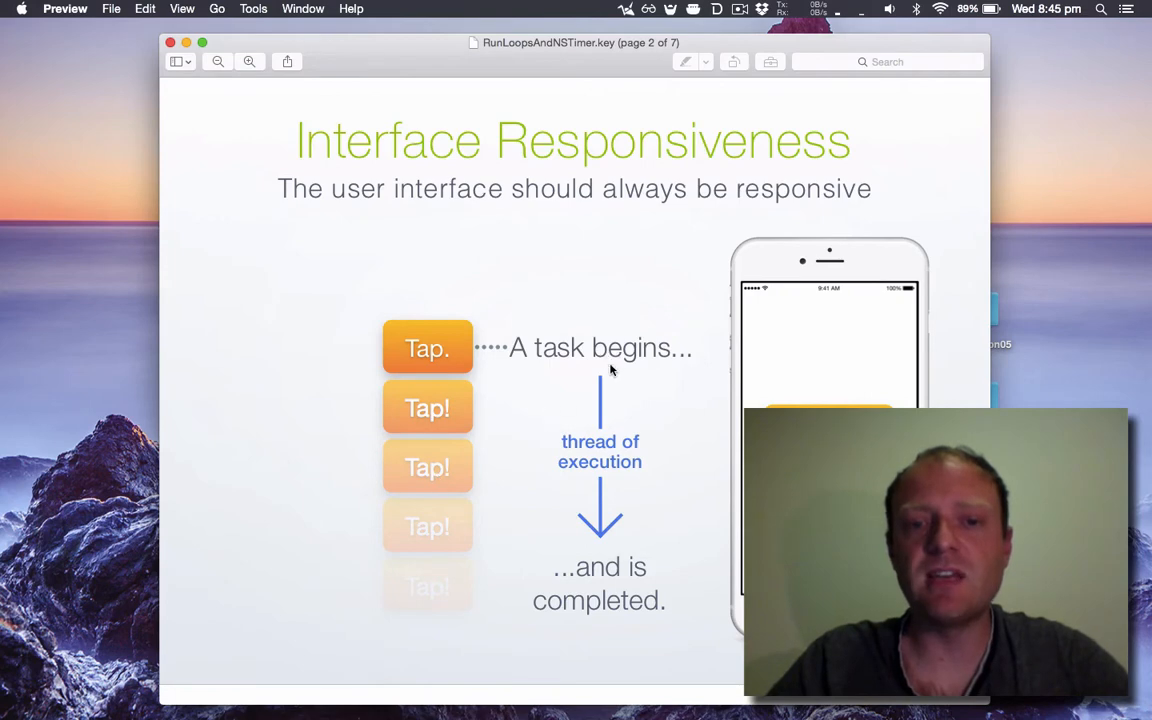
mouse_move(584, 584)
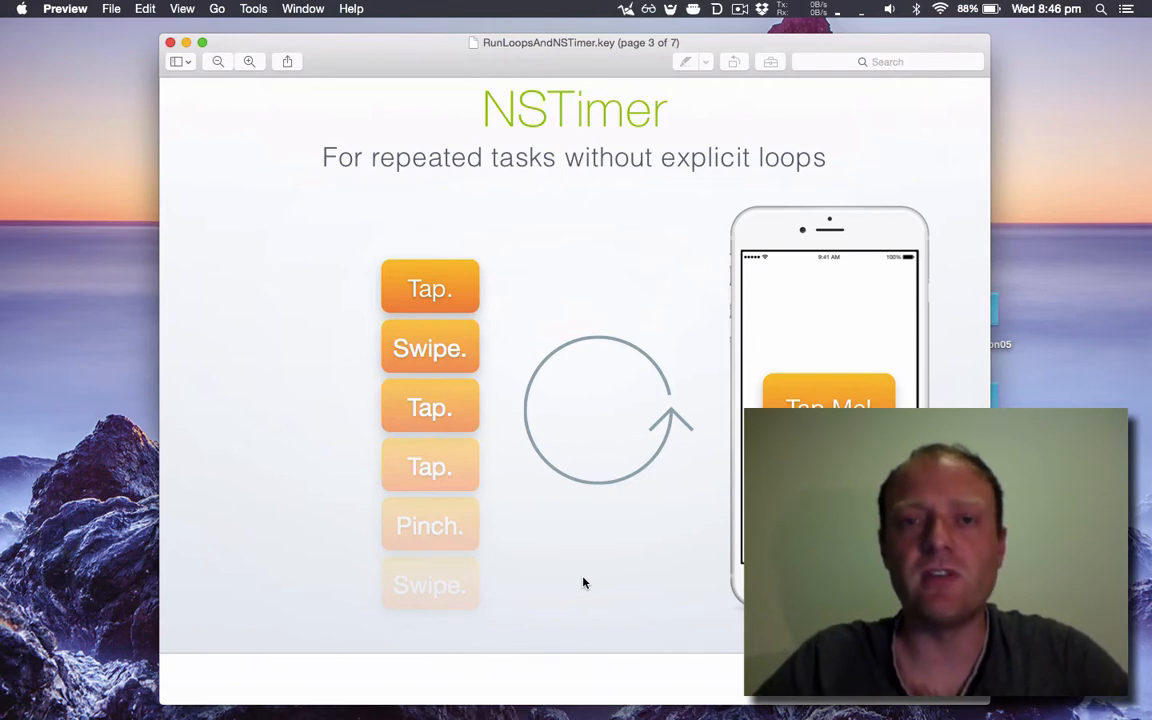
Scroll on to page 4, the 'NSTimer: A common use case' slide with scheduledTimerWithTimeInterval code.
scroll(down, 3)
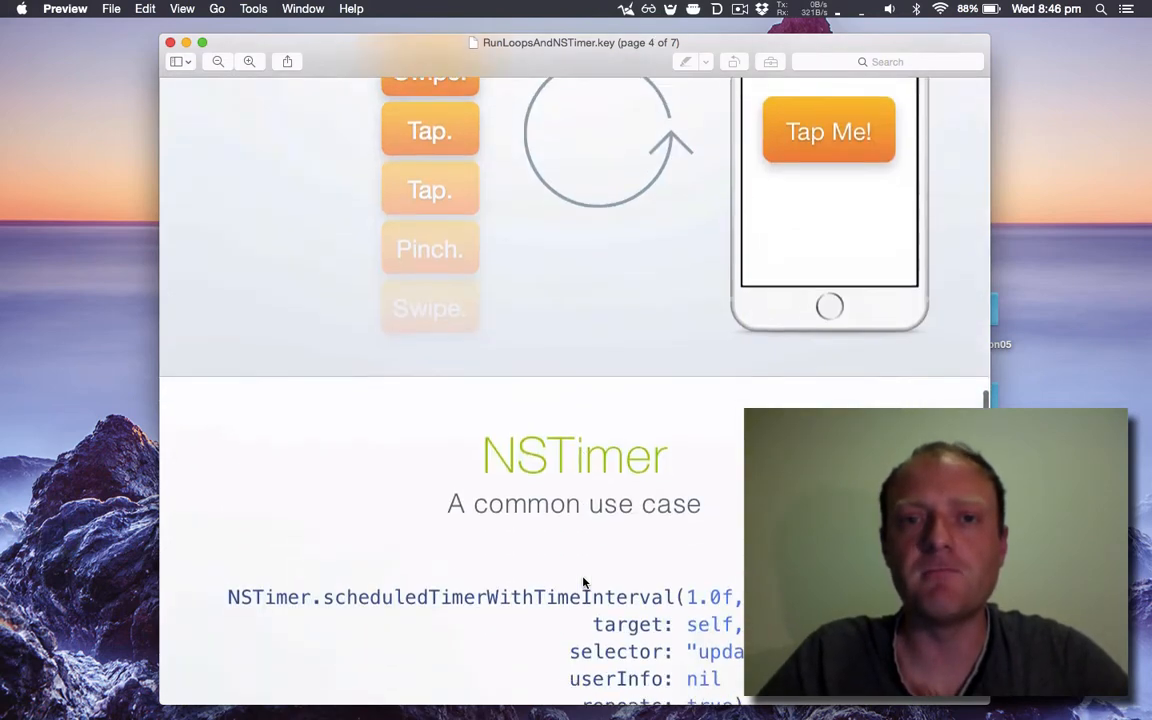
scroll(down, 3)
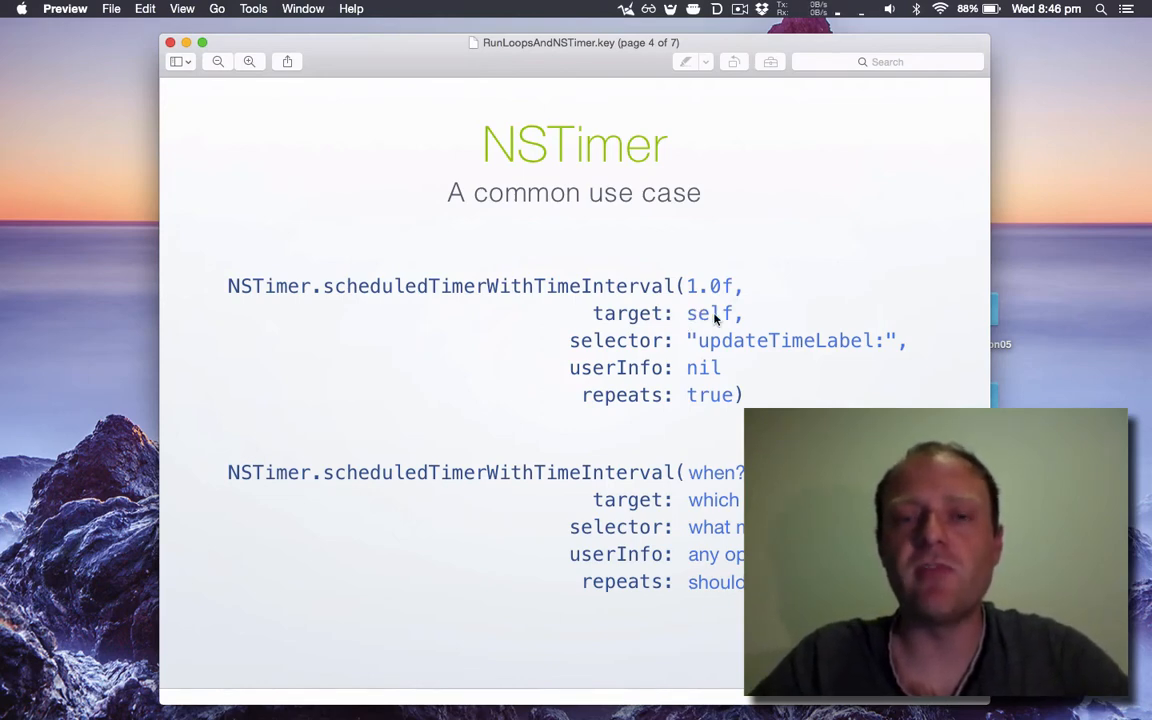
mouse_move(756, 350)
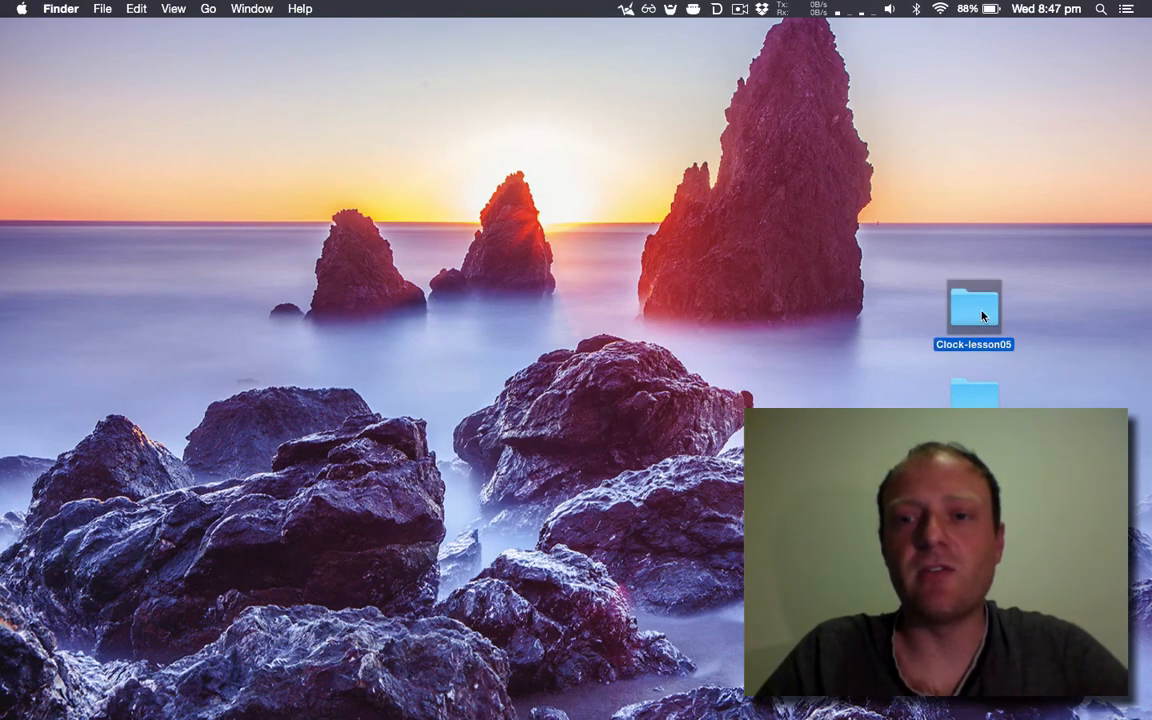
Enter the Clock-lesson05 folder and open Clock.xcodeproj with Xcode.
double_click(972, 308)
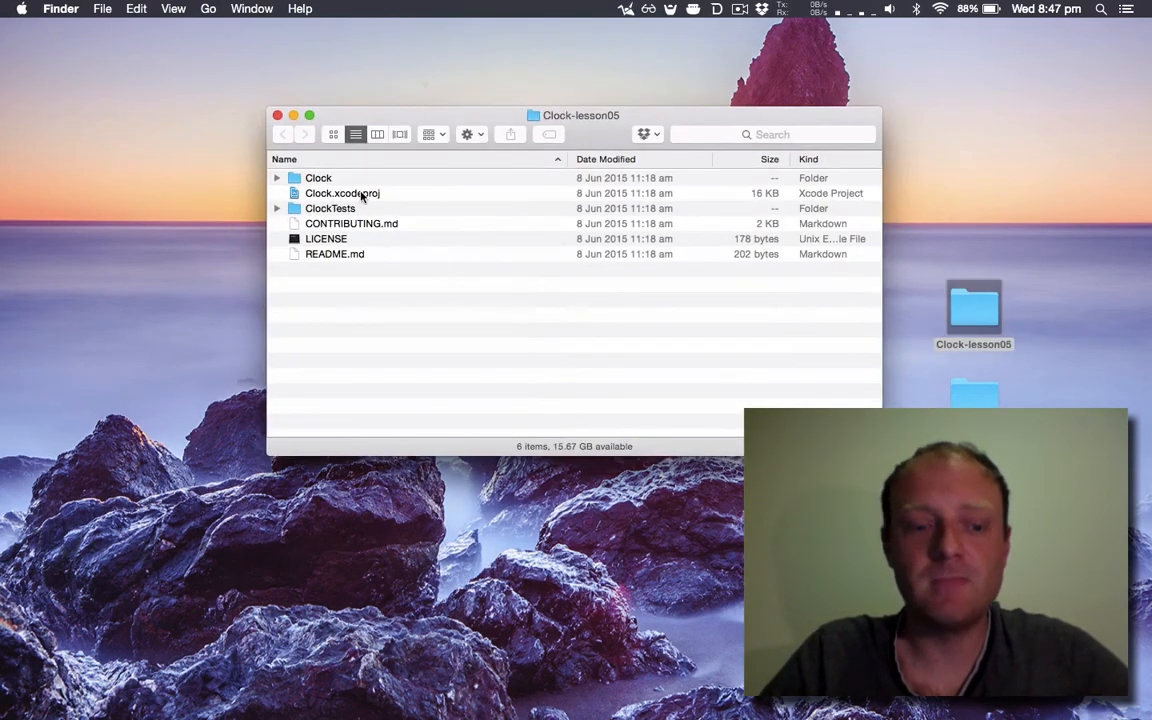
right_click(342, 192)
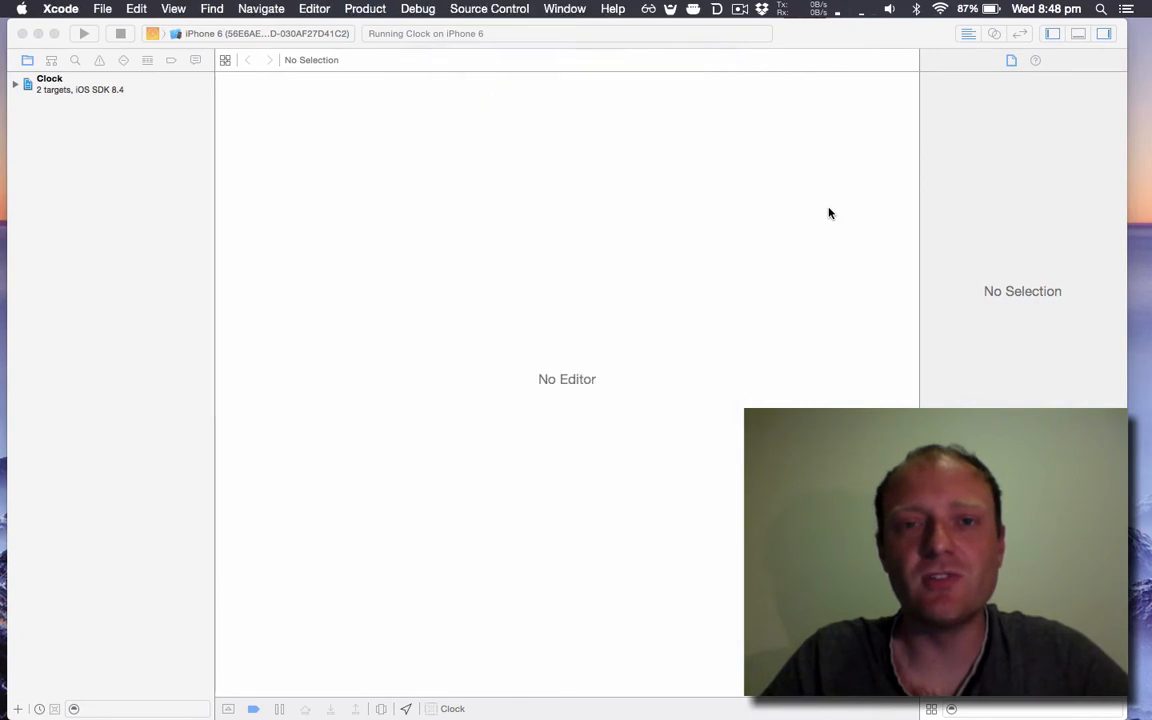
Expand the Clock project and group and bring ViewController.swift into the editor.
click(16, 78)
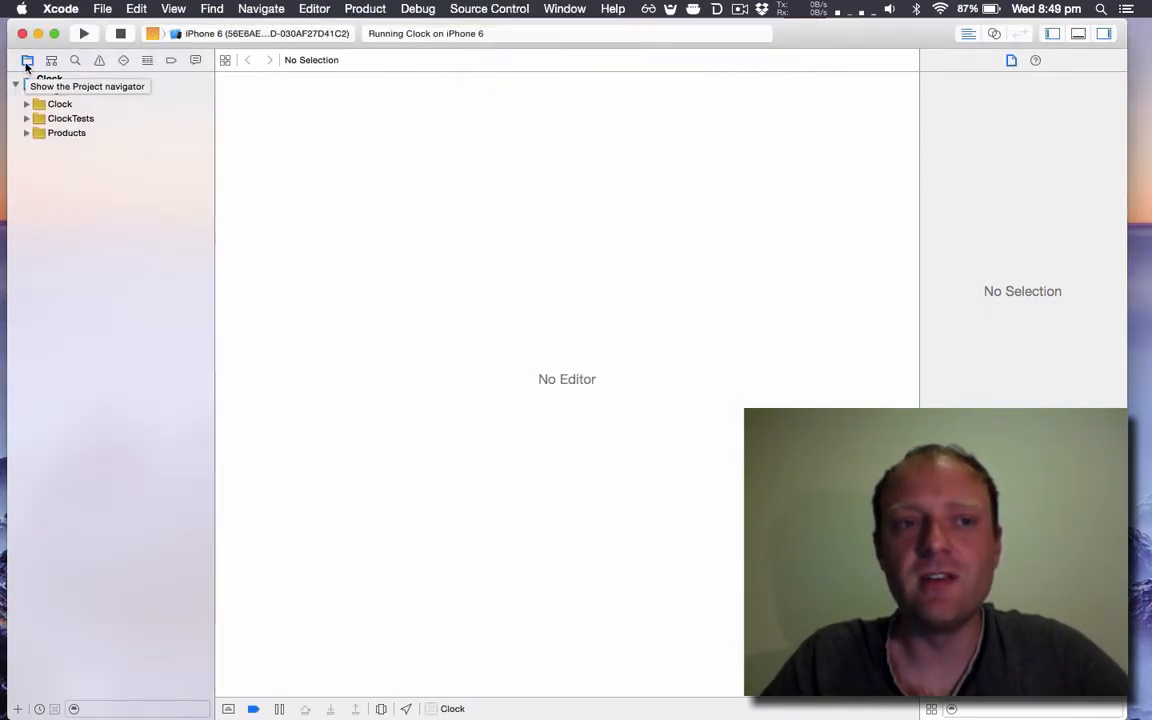
click(26, 104)
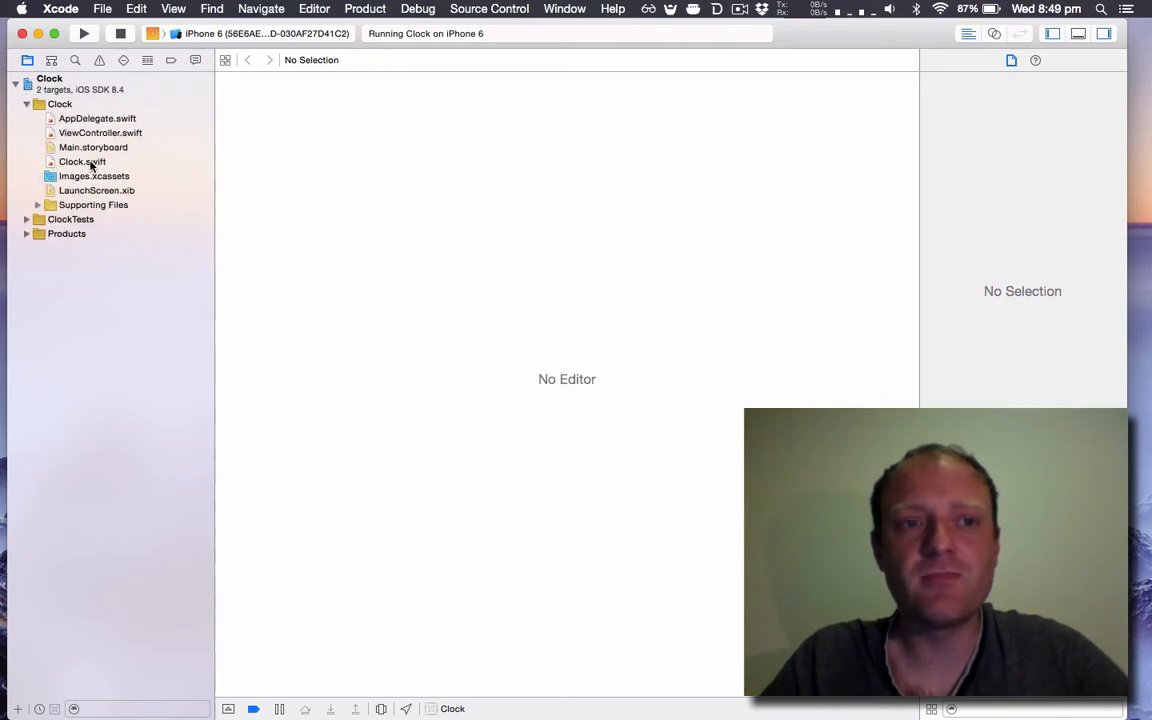
click(100, 132)
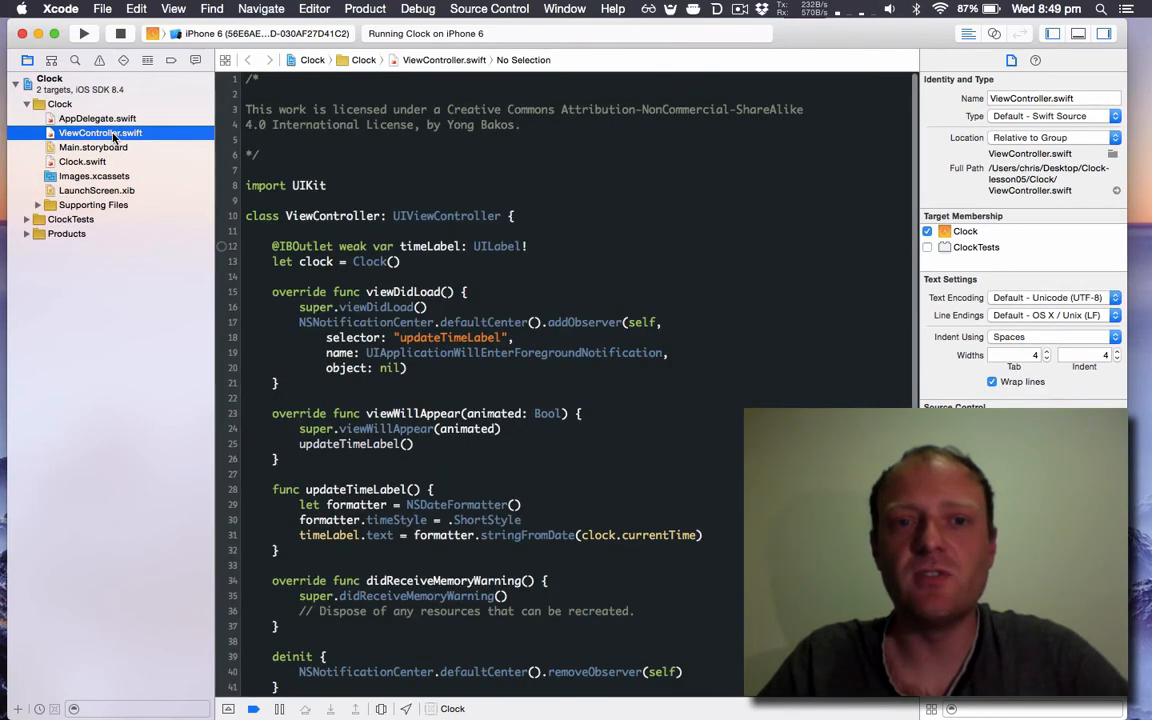
click(100, 132)
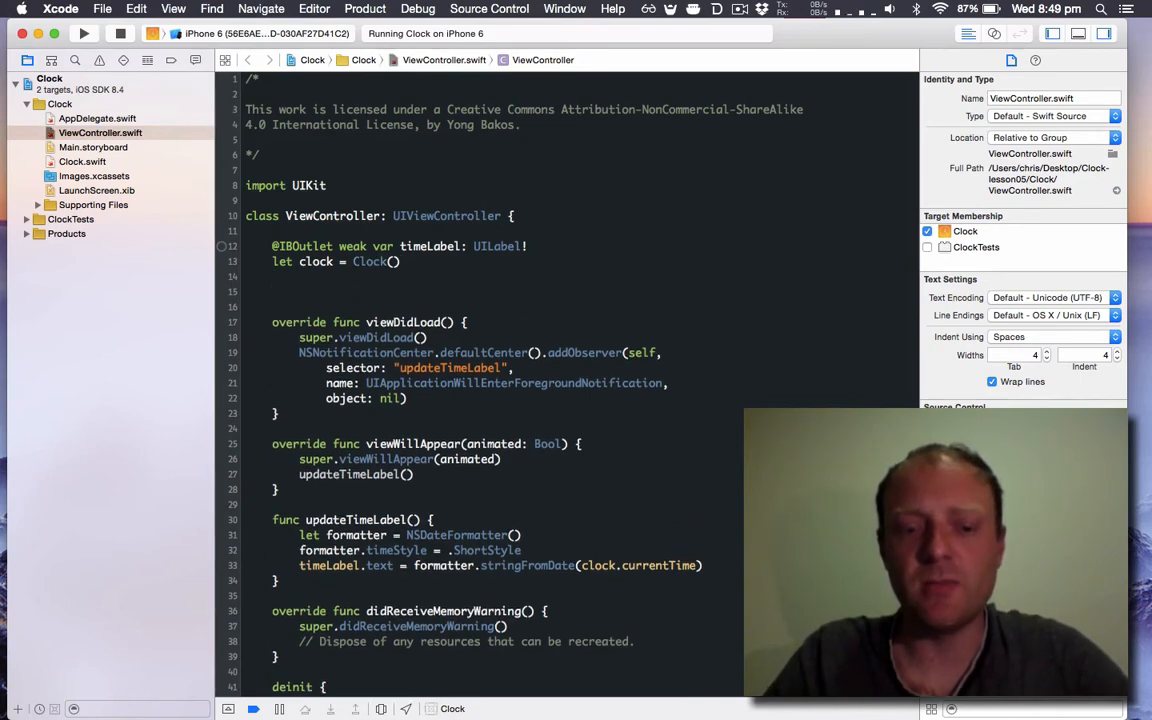
Declare 'var timer: NSTimer?' below the clock property.
text(var timer)
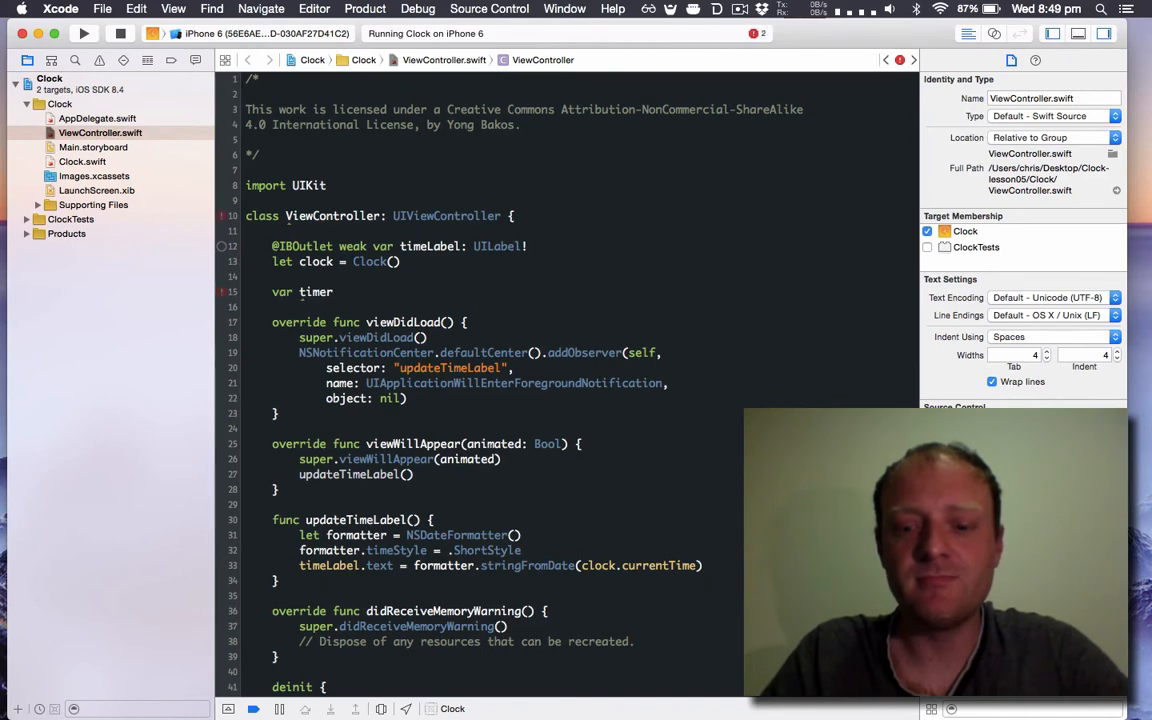
text(: NSTimer?)
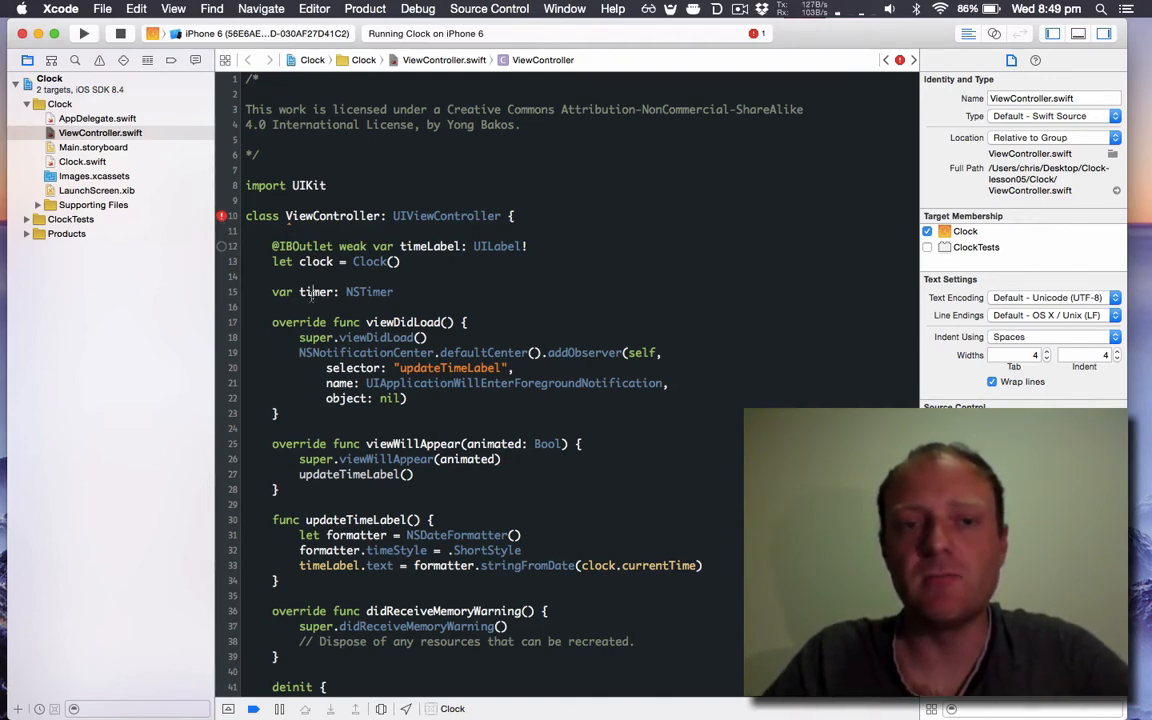
double_click(316, 292)
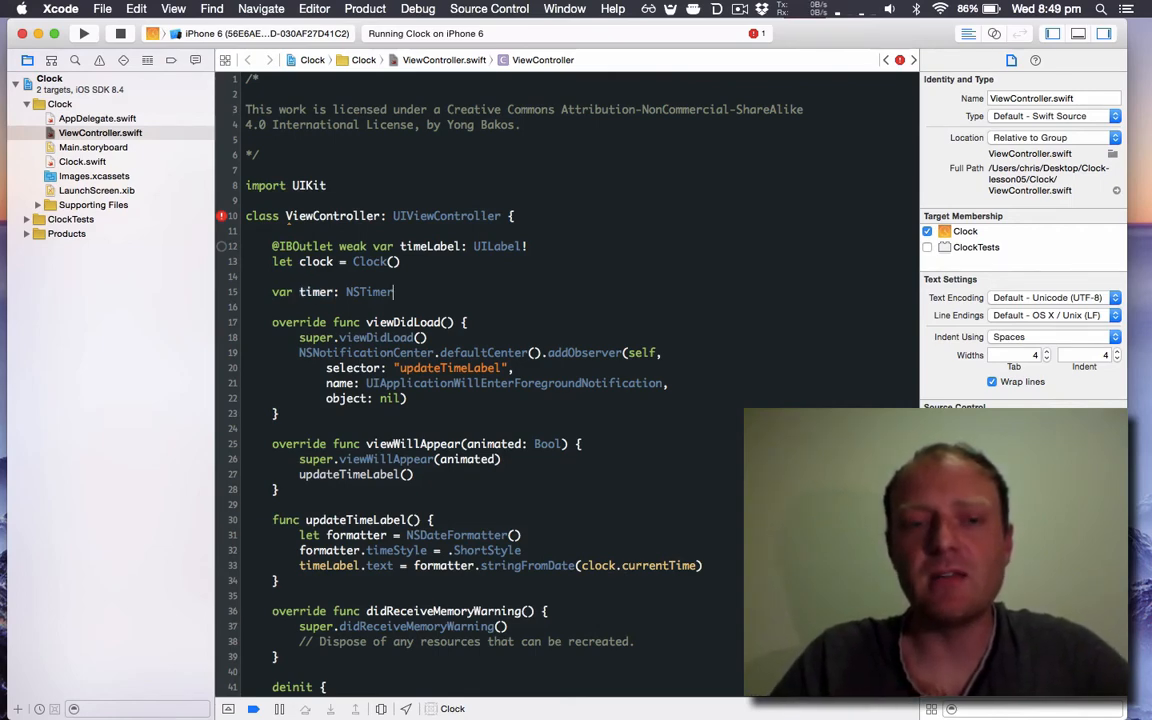
text(?)
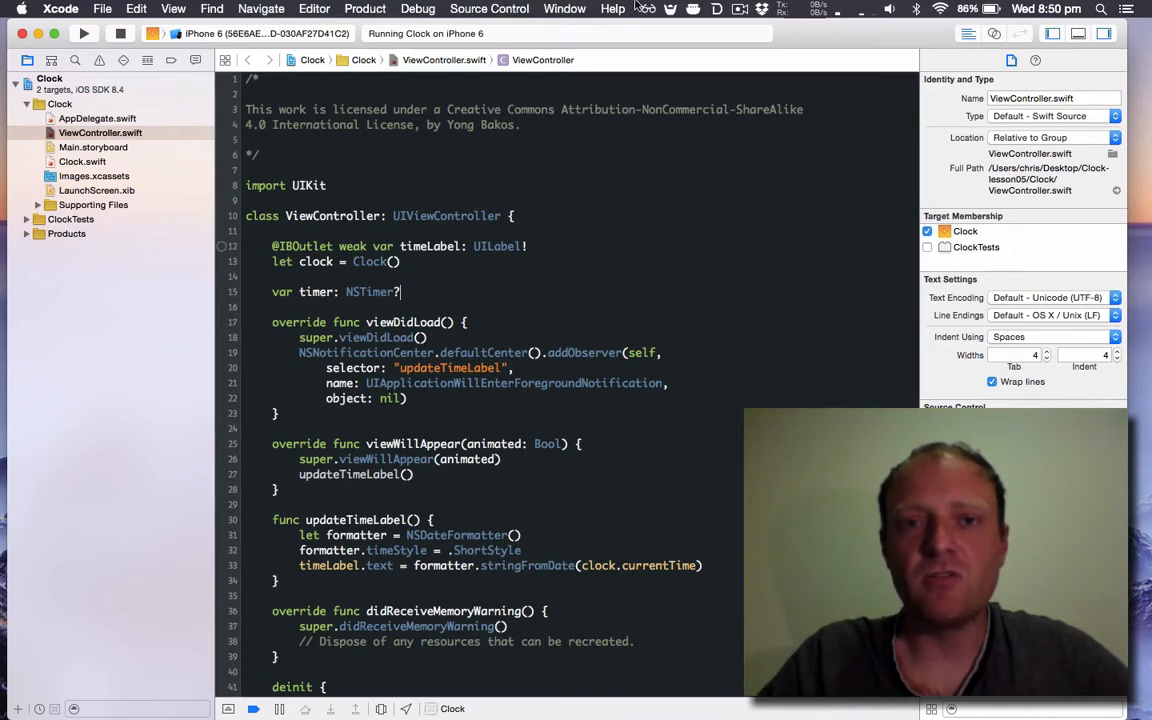
Bring up Documentation and API Reference from Help and search for 'nsti'.
click(612, 8)
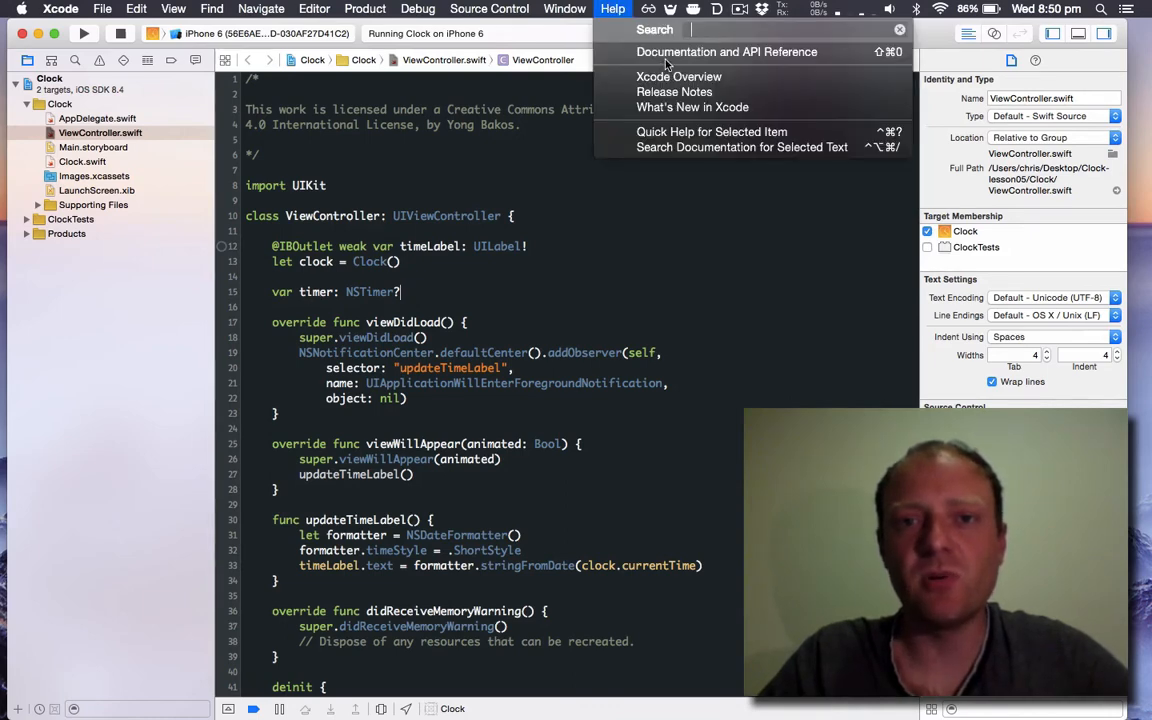
mouse_move(726, 52)
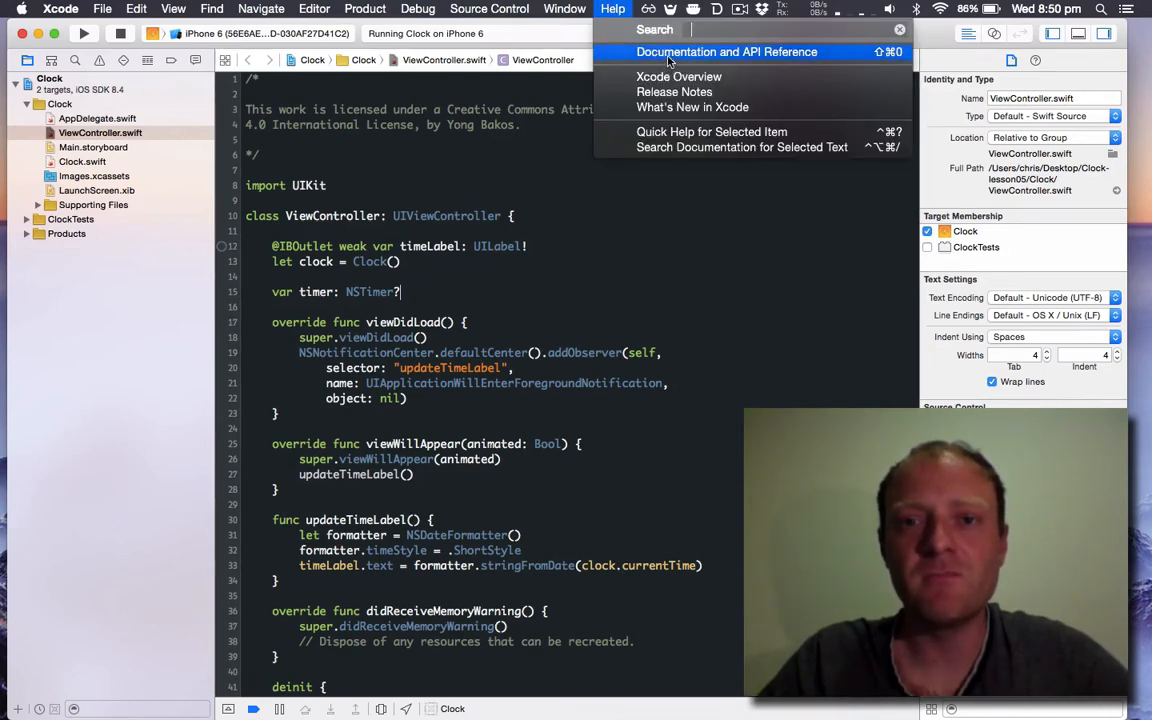
click(726, 52)
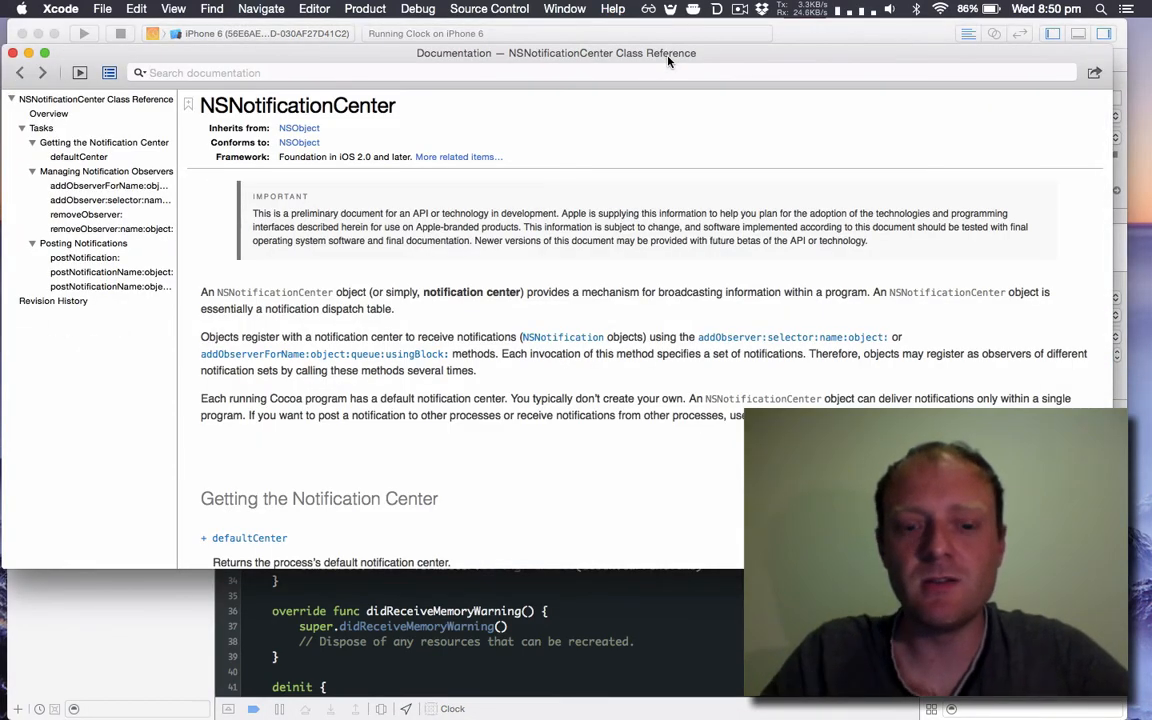
text(nstimer)
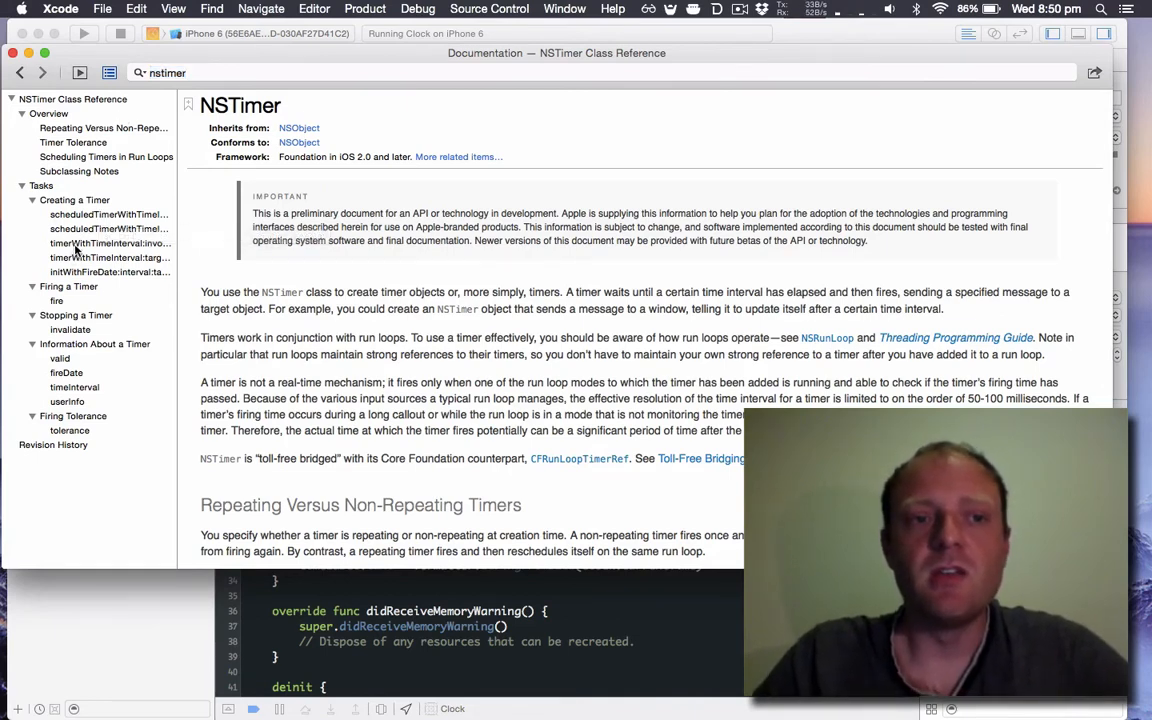
Read the timerWithTimeInterval and scheduledTimerWithTimeInterval entries in the NSTimer reference, then return to Overview.
click(110, 244)
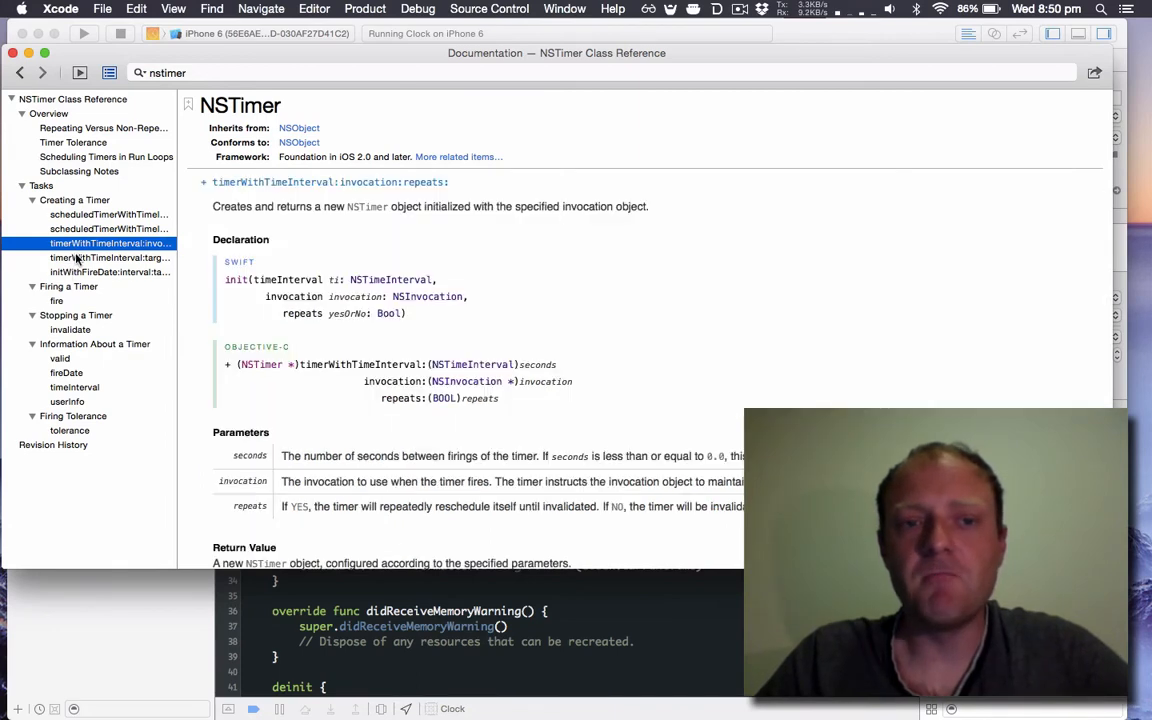
click(110, 256)
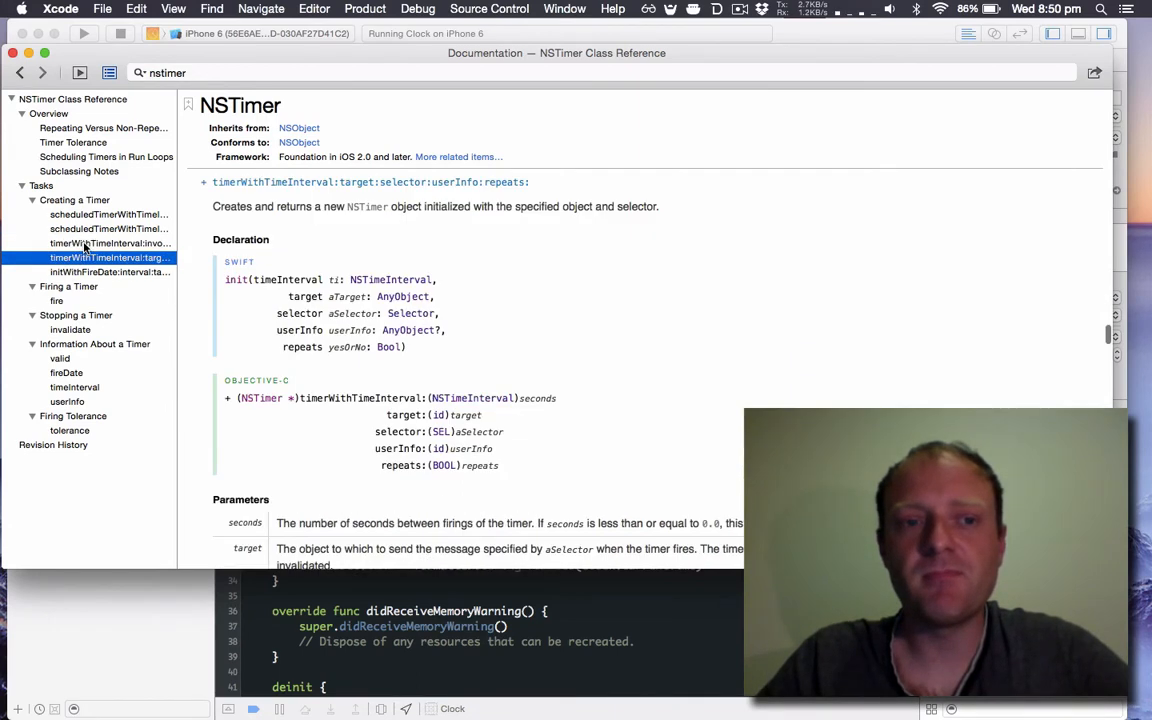
click(108, 214)
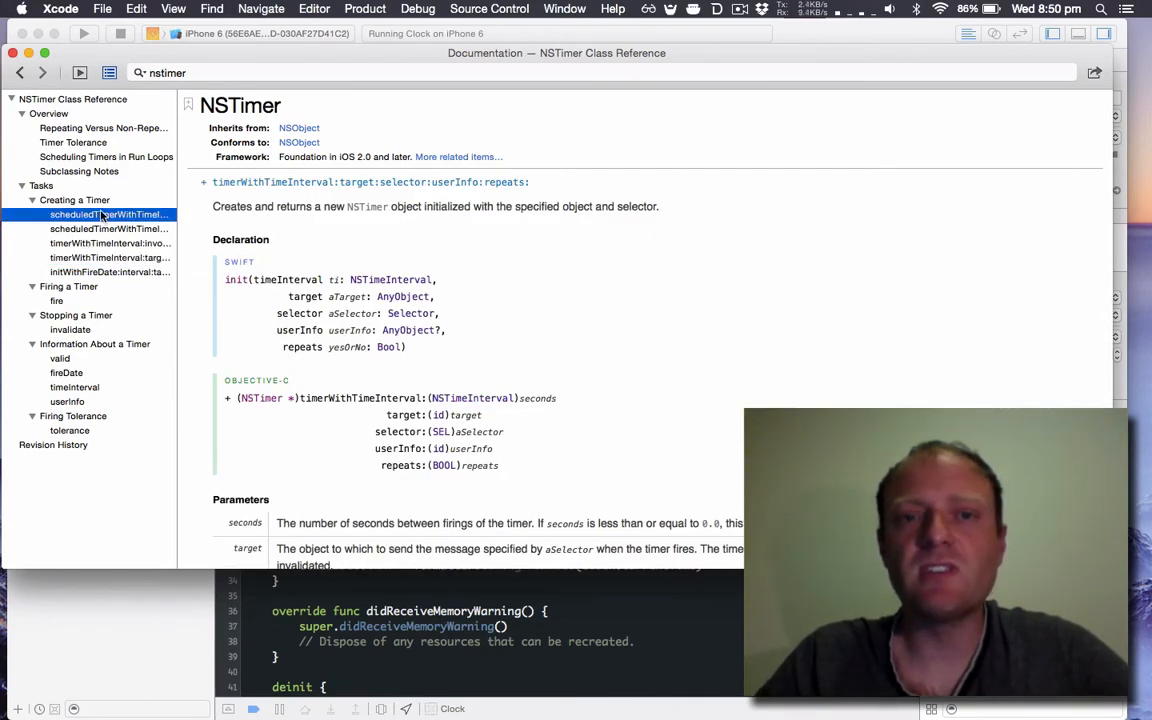
click(108, 228)
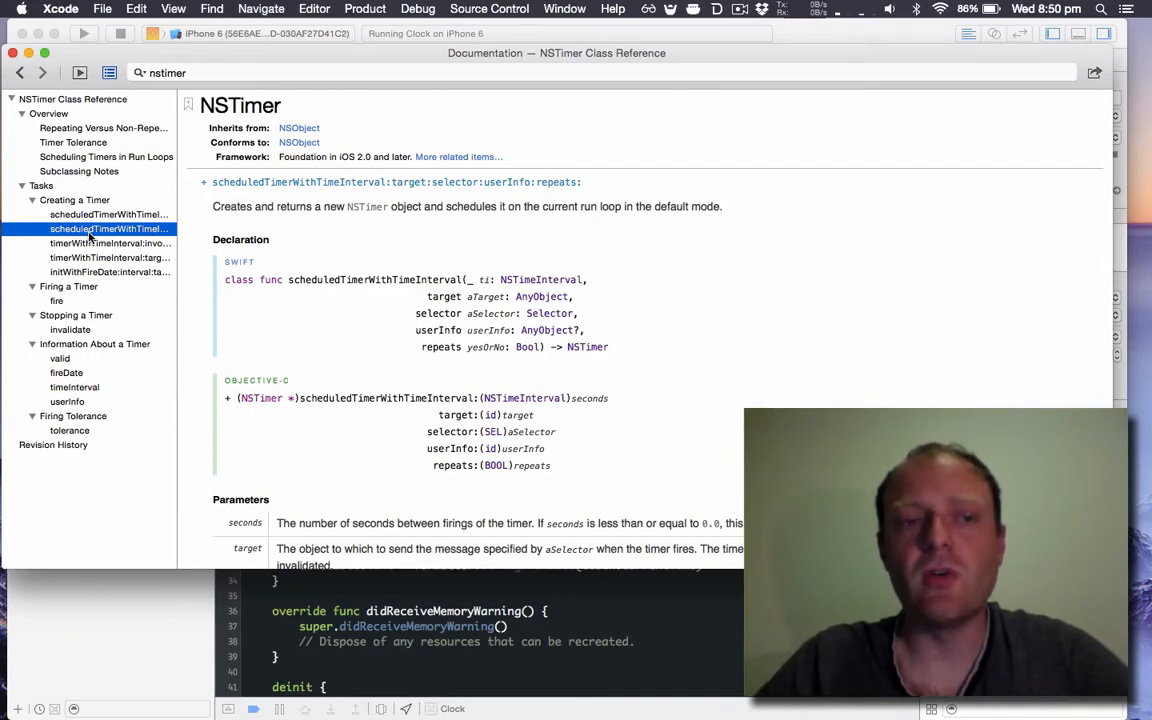
click(108, 214)
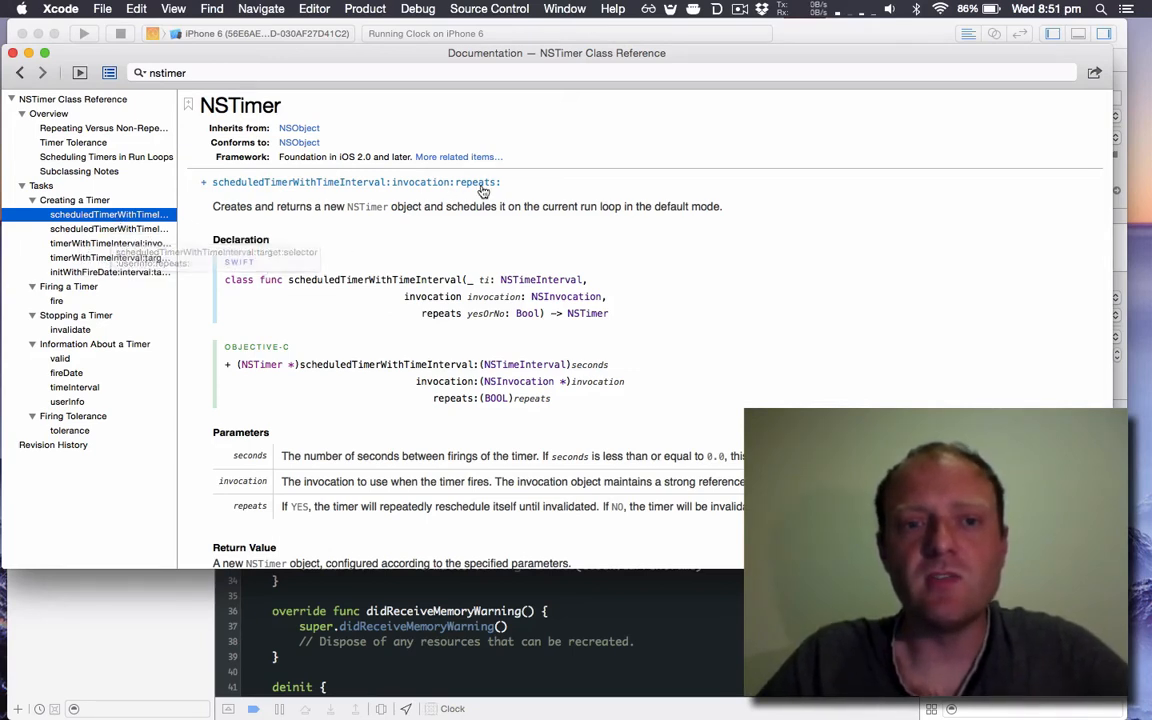
mouse_move(420, 190)
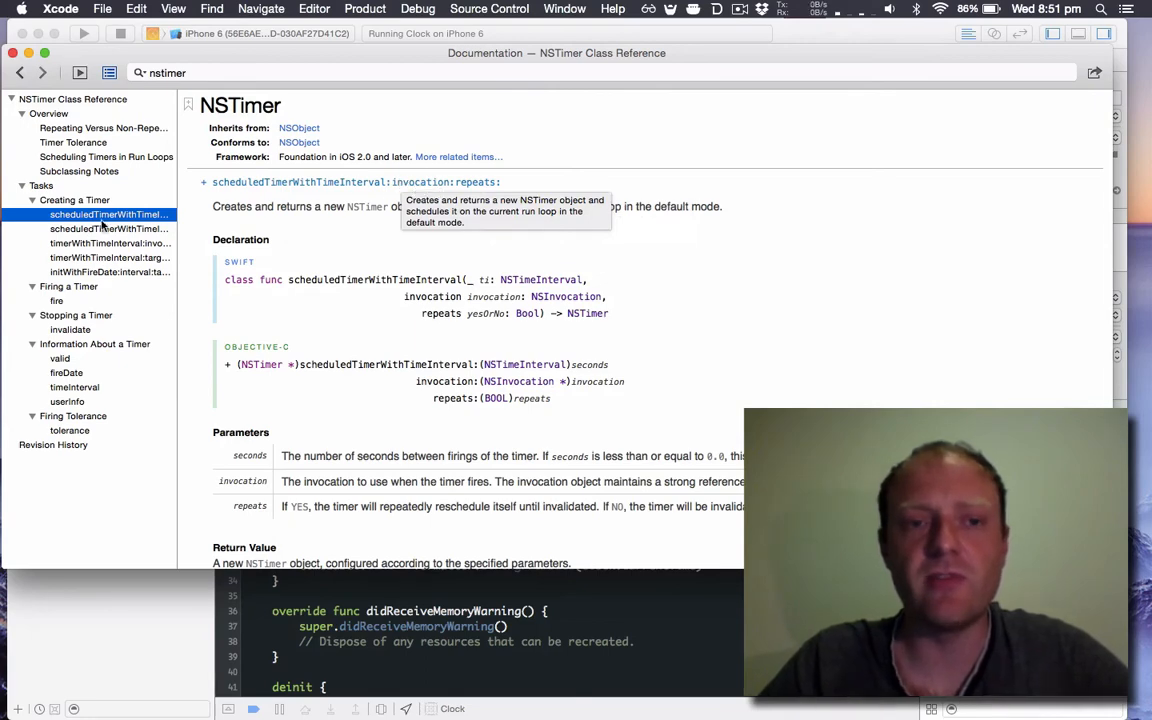
click(108, 228)
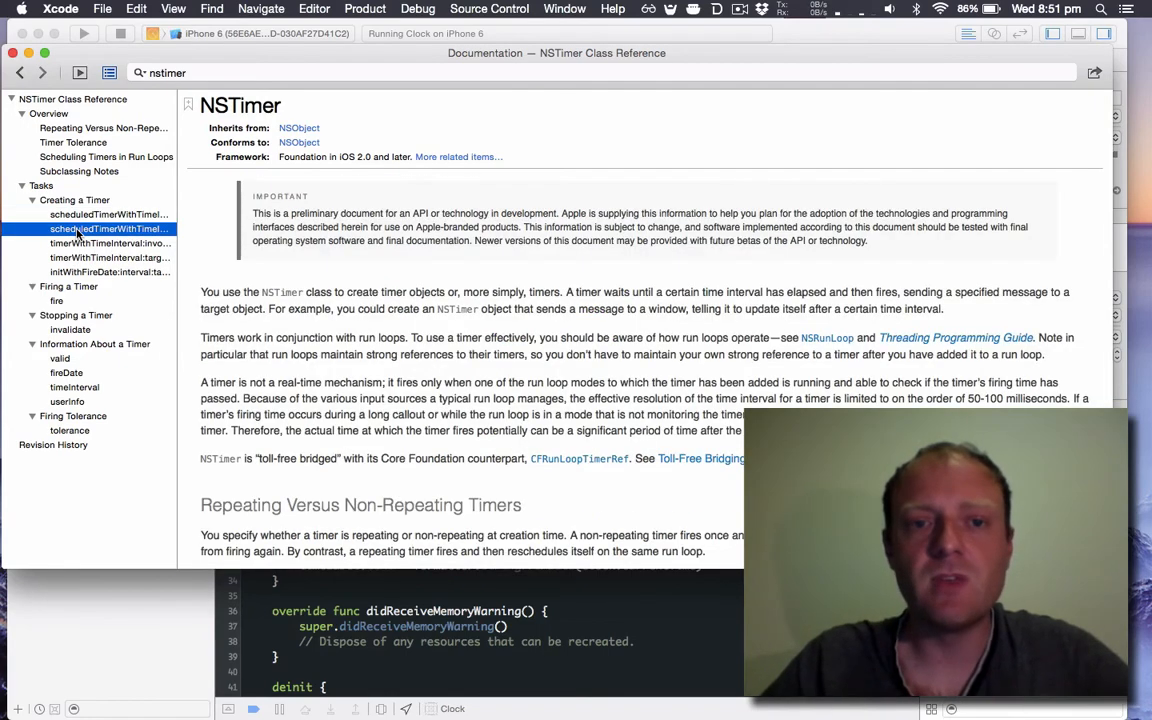
click(108, 228)
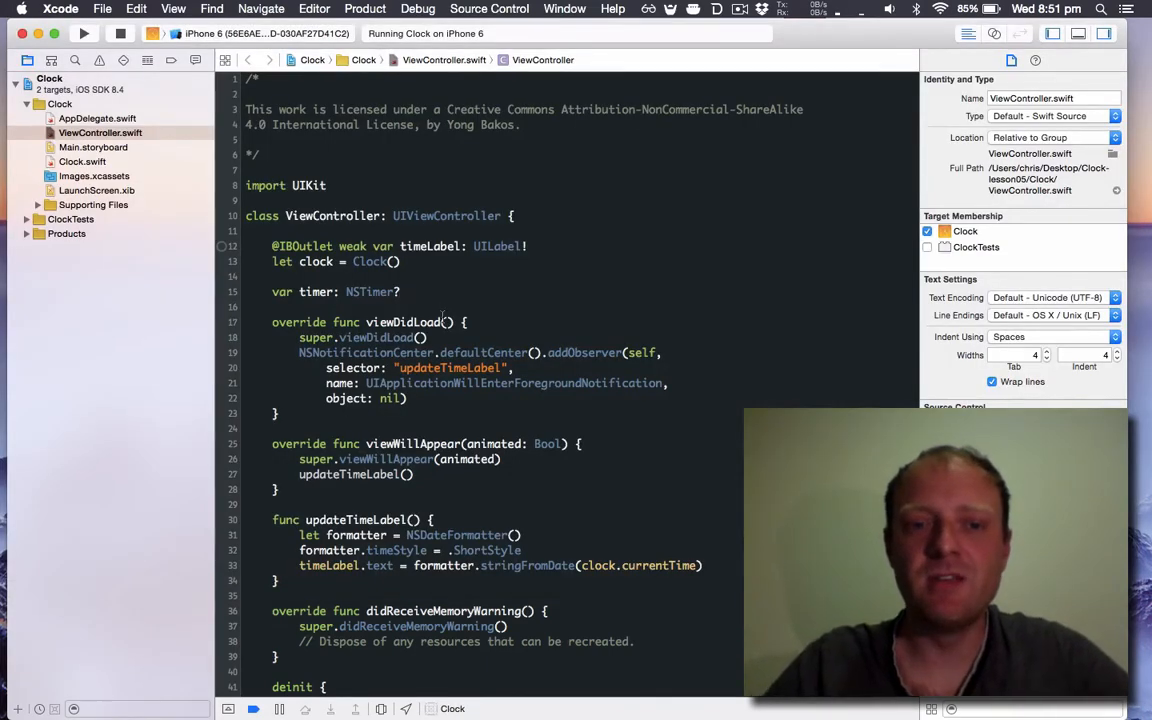
Replace the addObserver call with timer = NSTimer.scheduledTimerWithTimeInterval(1, target: self, selector: "updateTimeLabel", userInfo: nil, repeats: true).
click(480, 352)
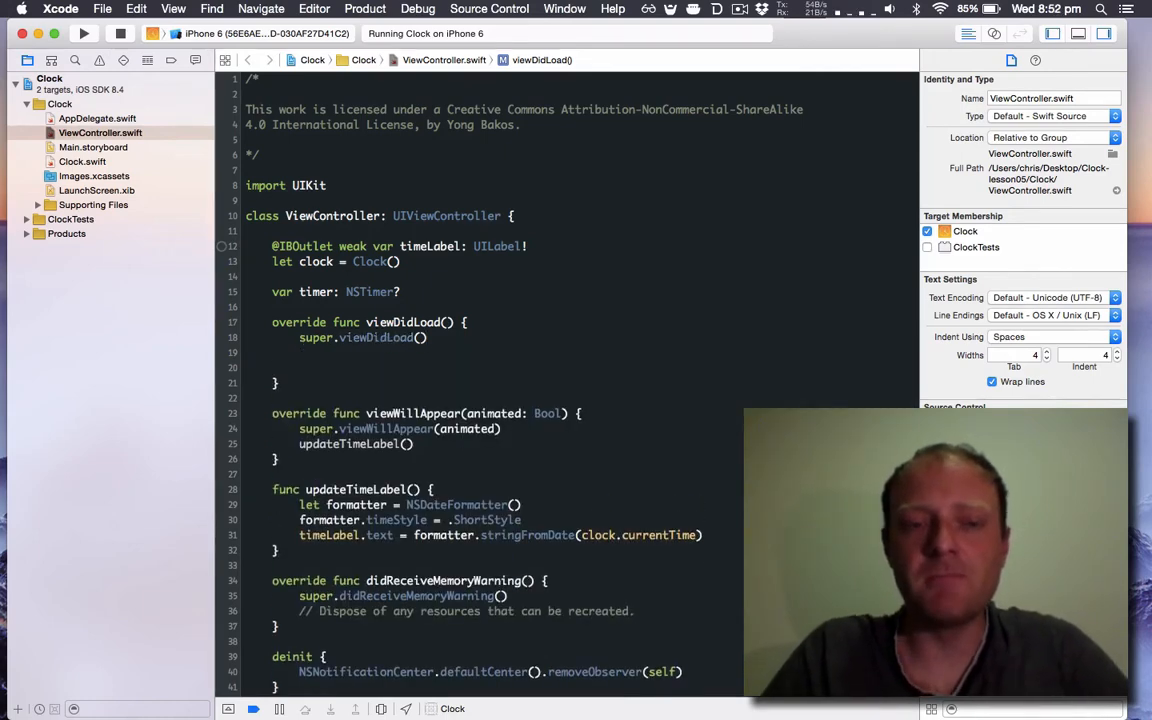
text(timer = NS)
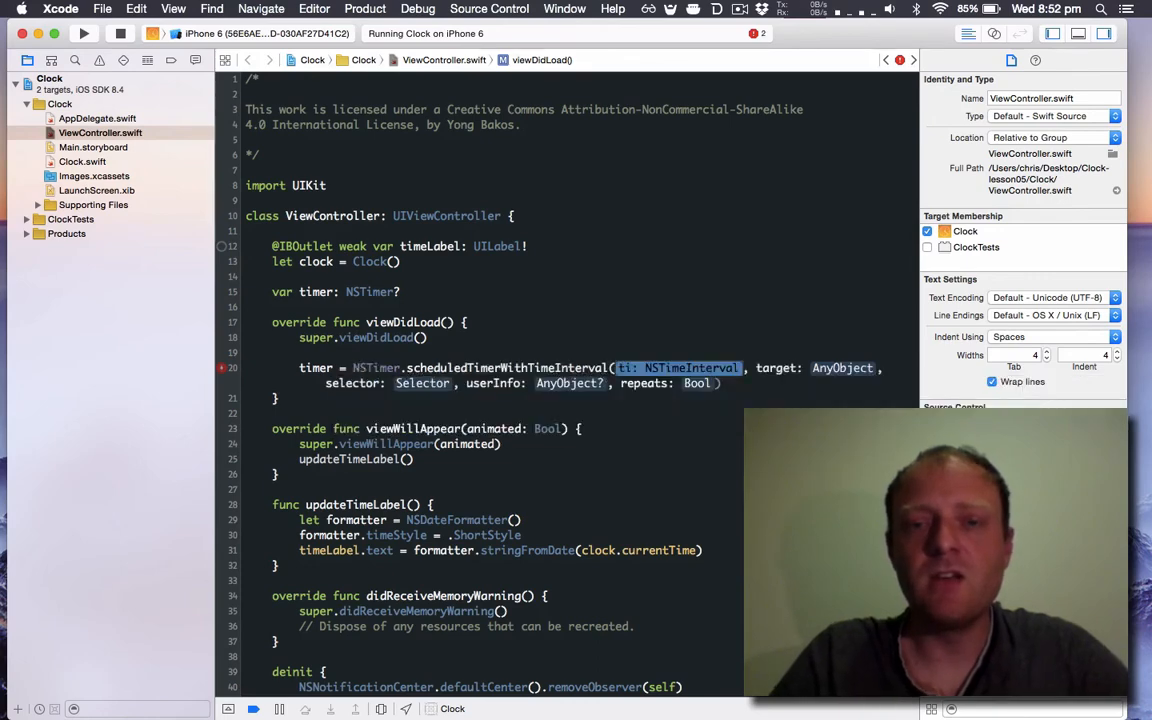
text(1)
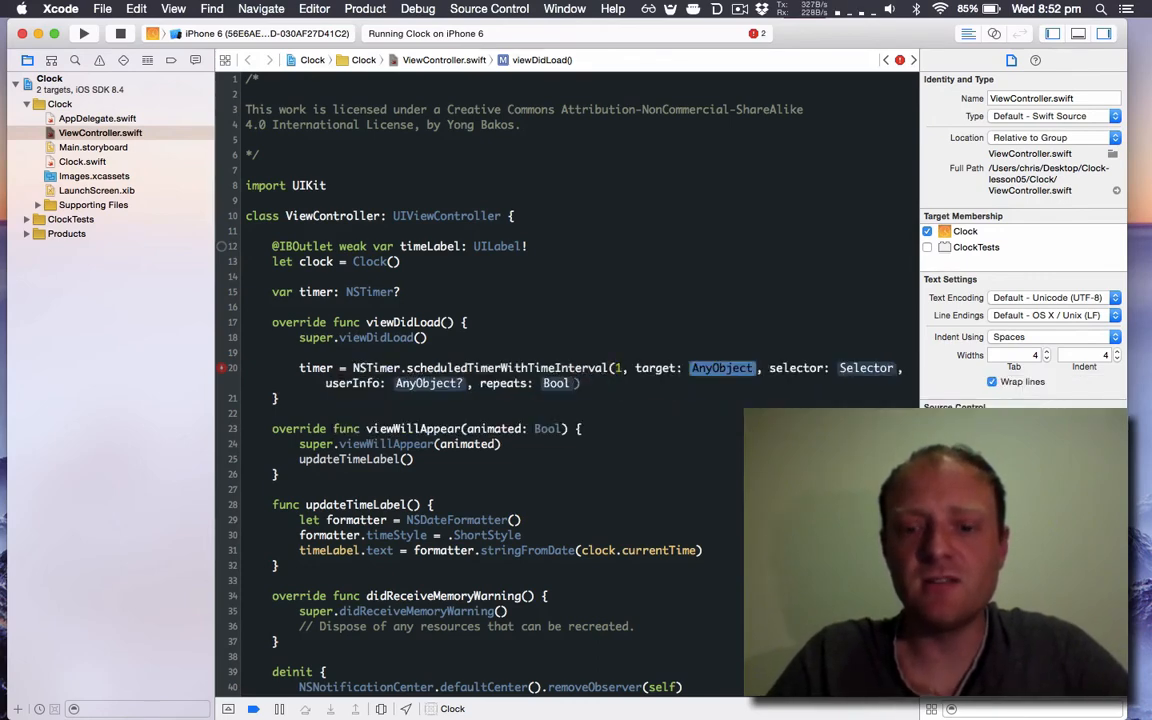
text(self)
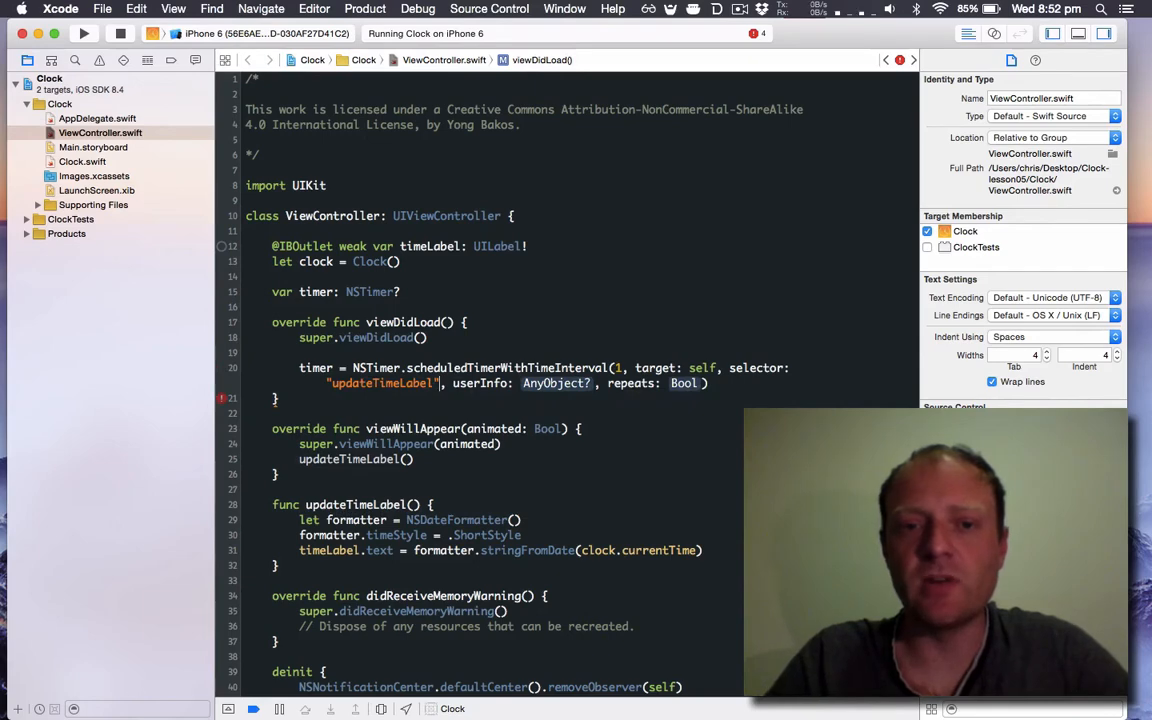
double_click(556, 384)
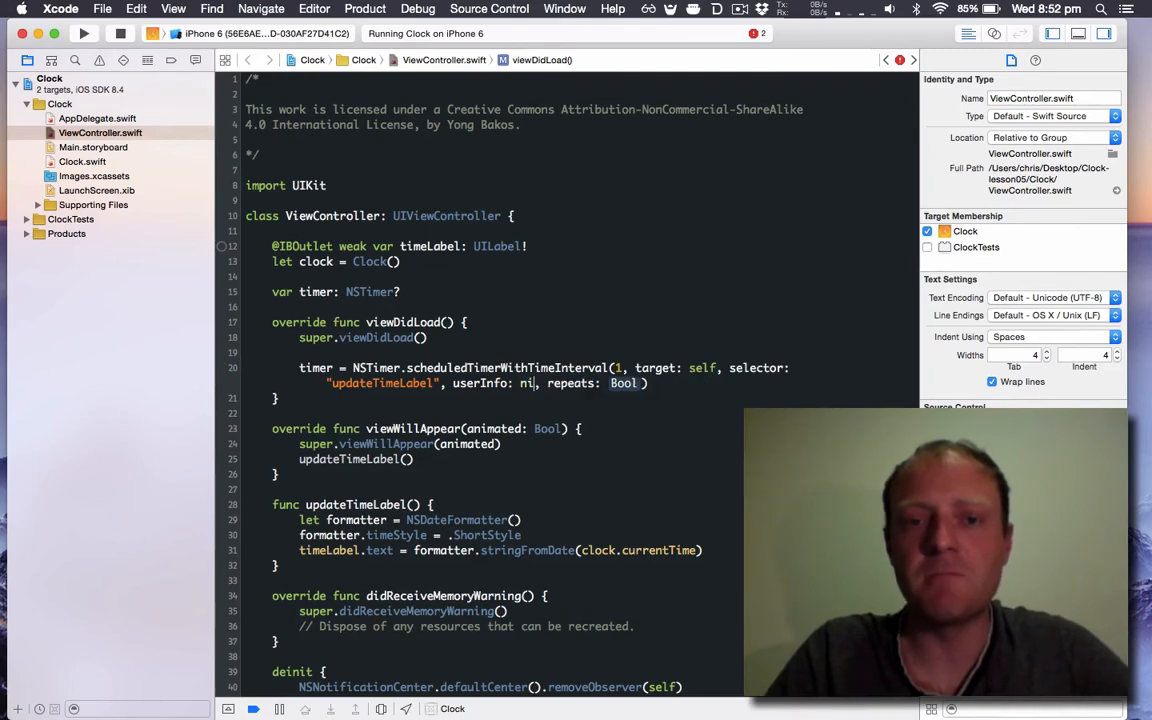
text(true)
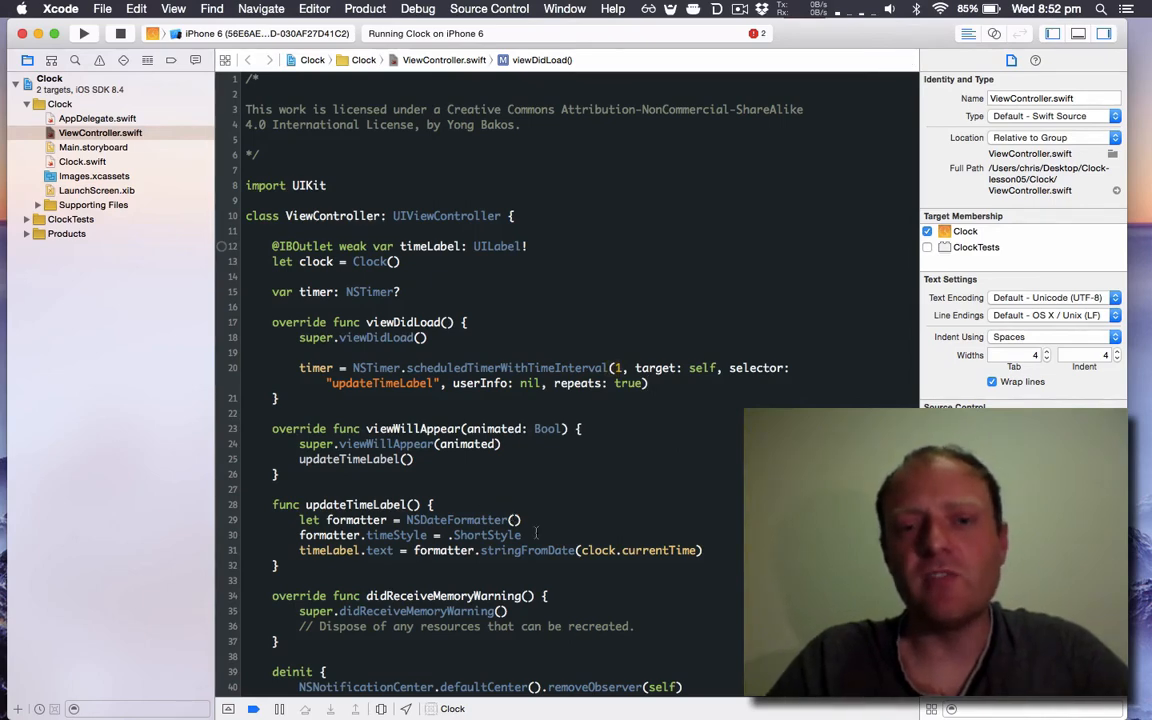
Change the formatter's .ShortStyle to .LongStyle and start a build of Clock.
click(456, 536)
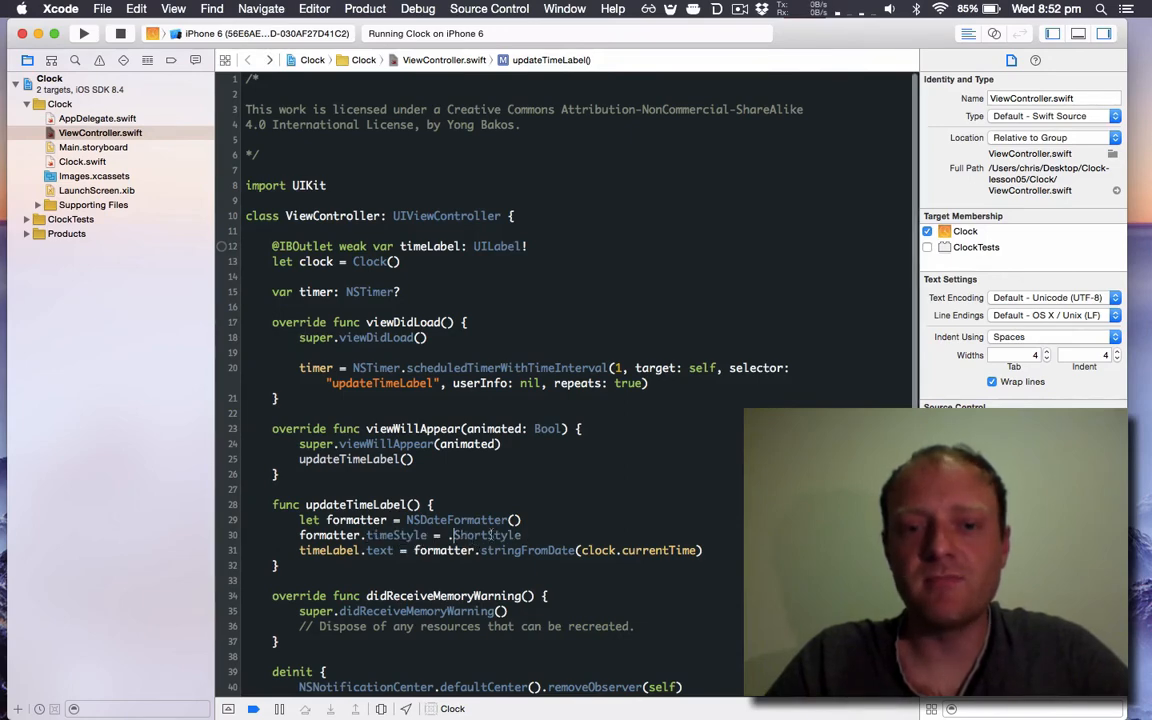
text(LongStyle)
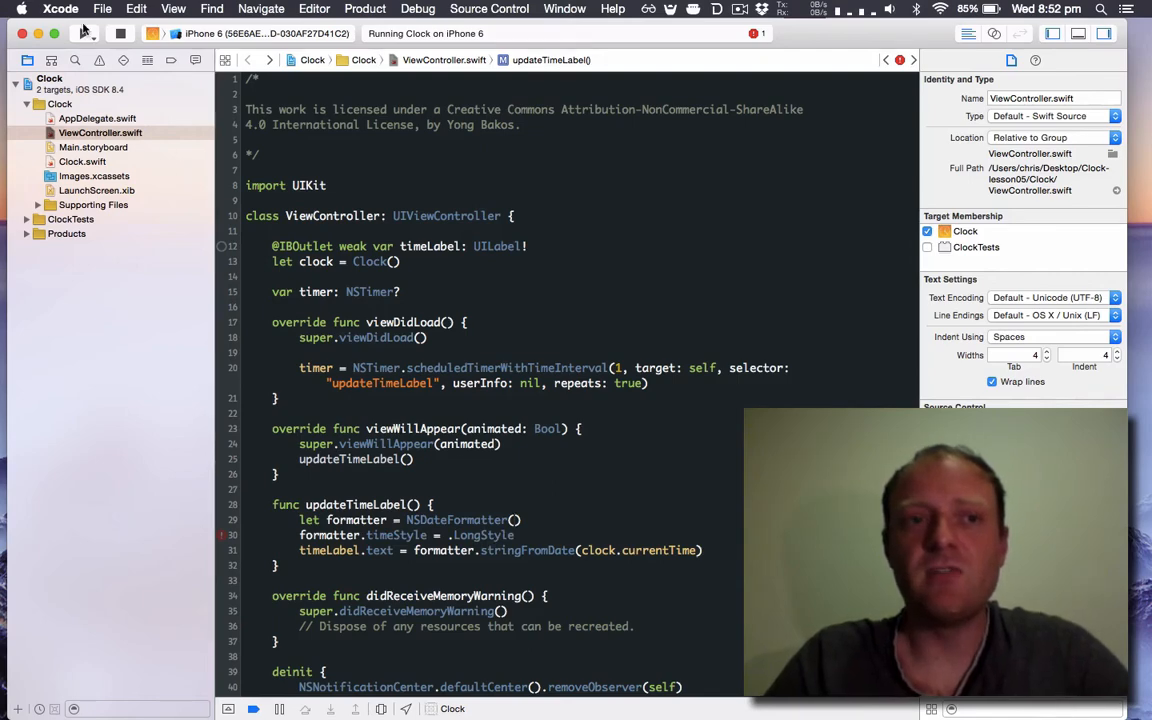
click(84, 32)
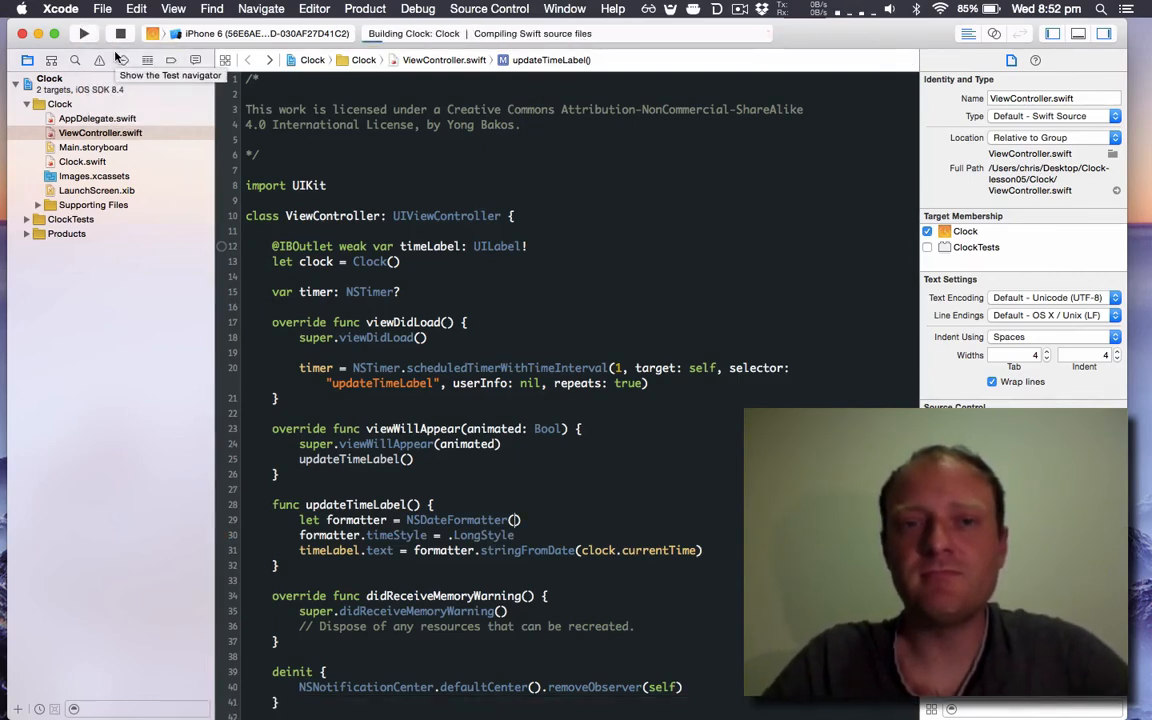
Run the rebuilt Clock app on the iPhone 6 simulator.
click(84, 32)
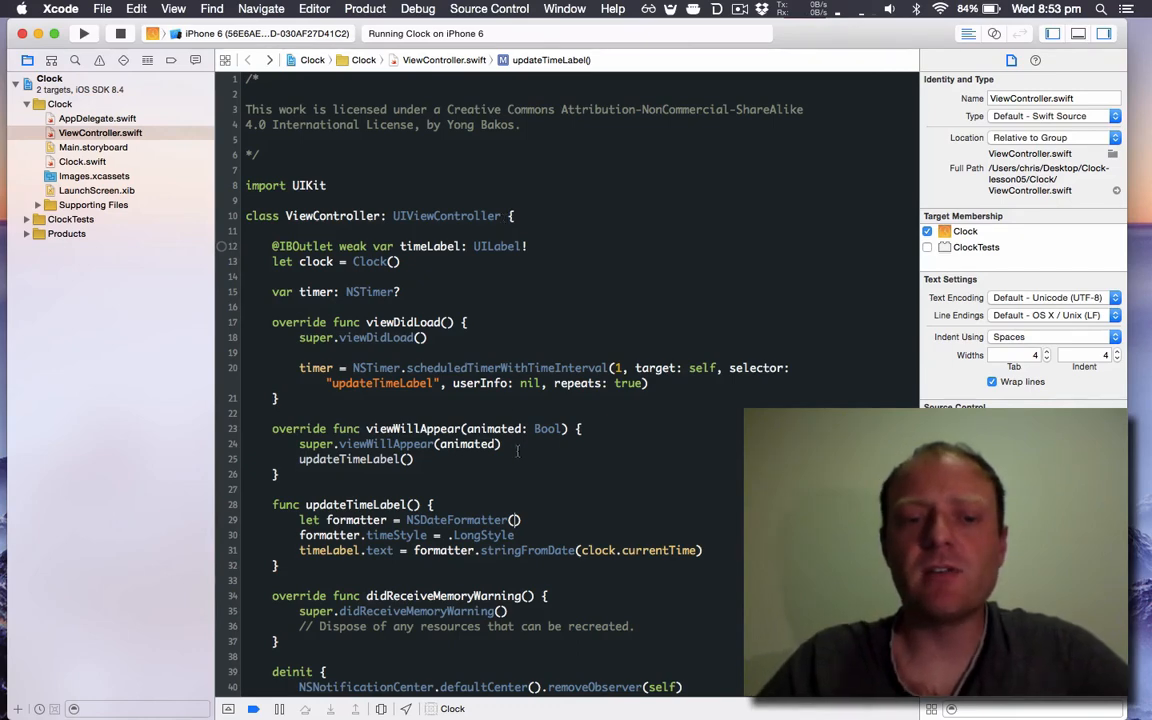
Have deinit call timer?.invalidate() and rebuild the Clock app on the simulator.
scroll(down, 3)
text(timer?.invalidate()
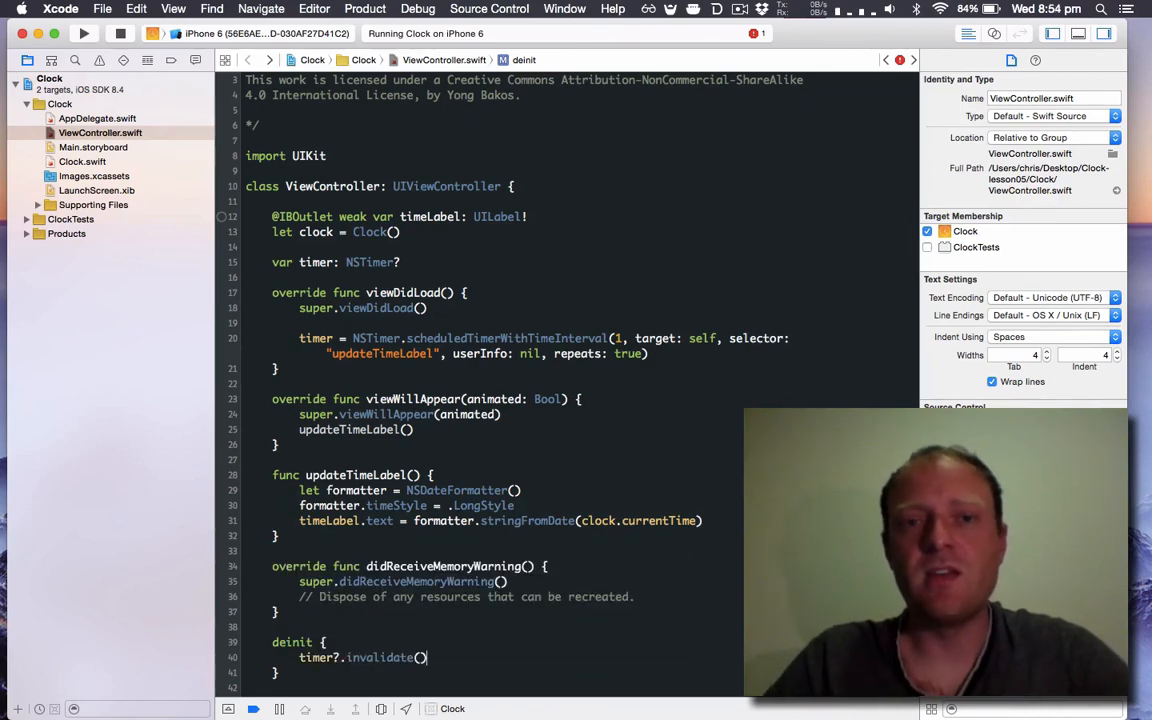
click(84, 32)
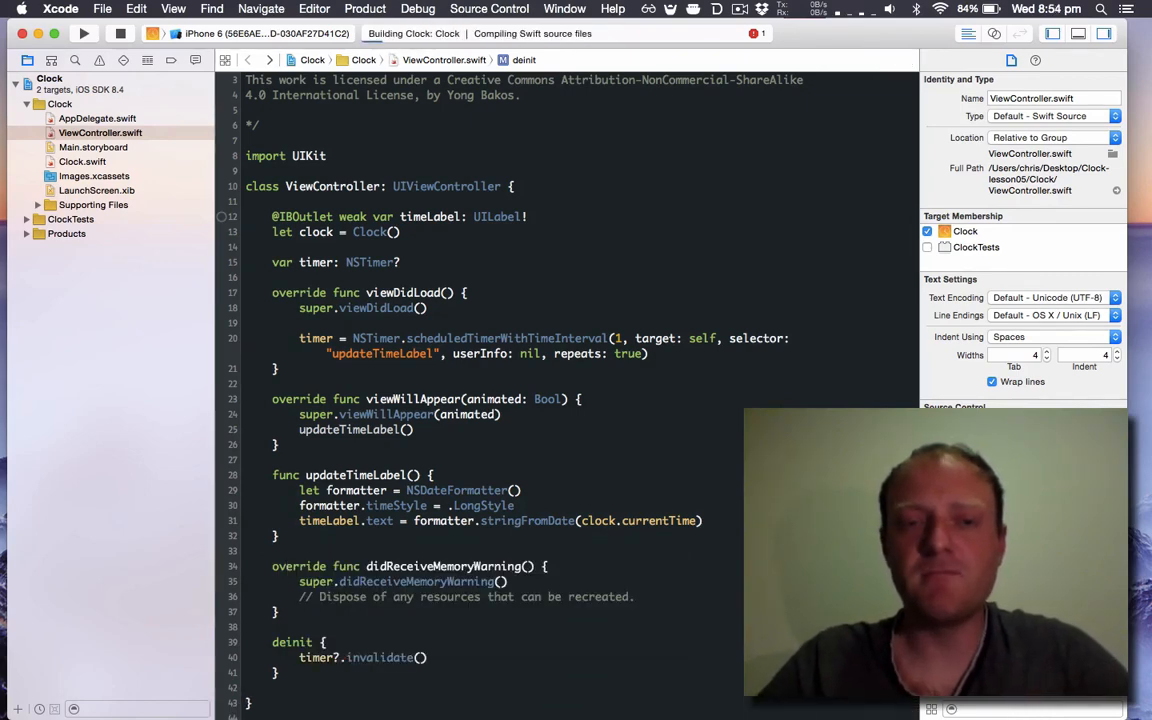
click(84, 32)
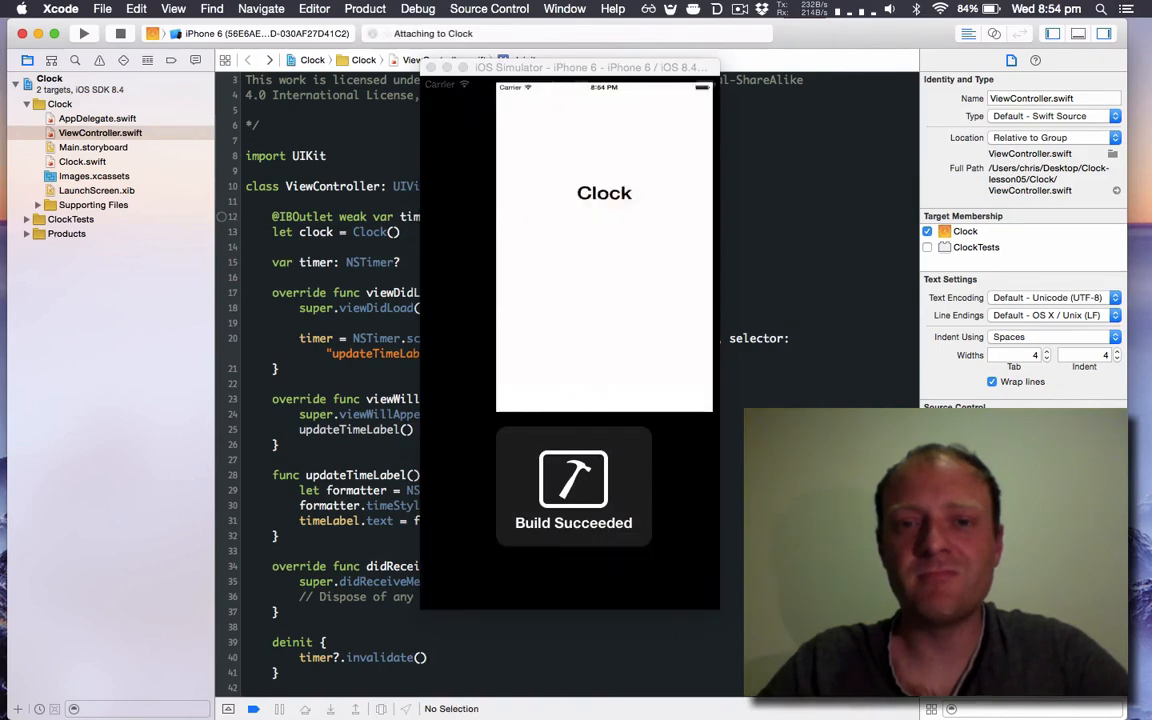